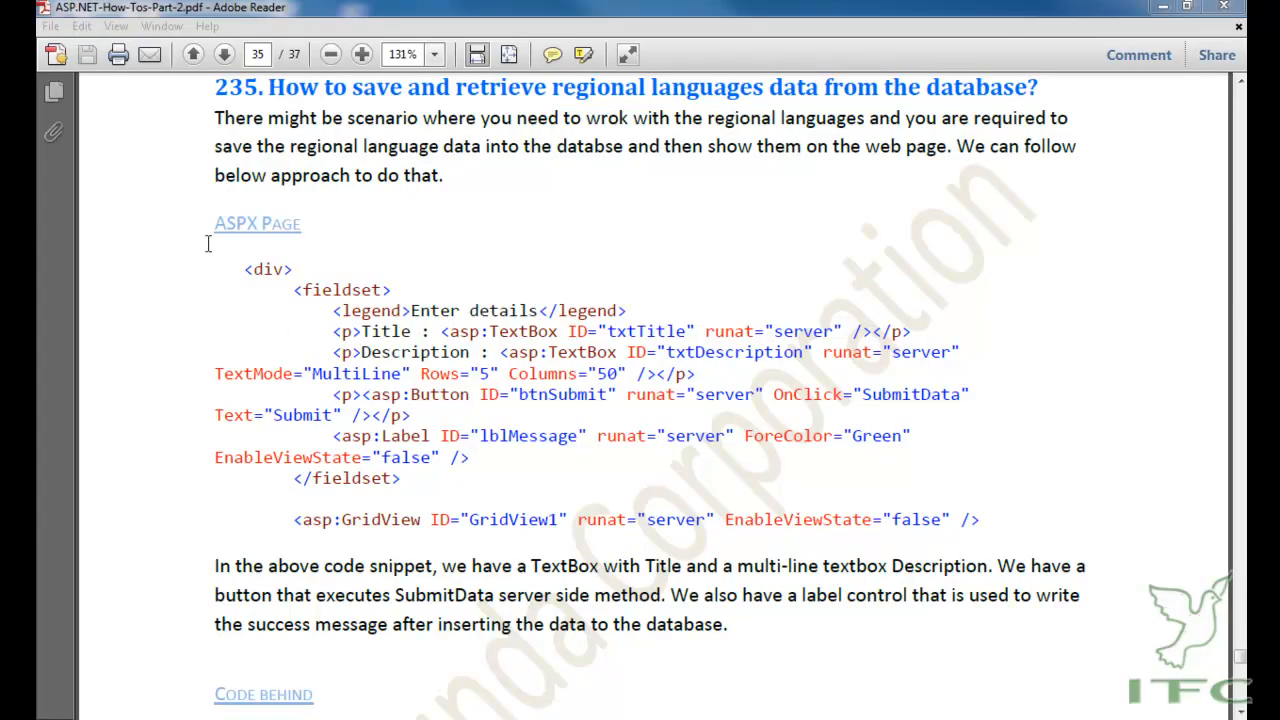
mouse_move(228, 238)
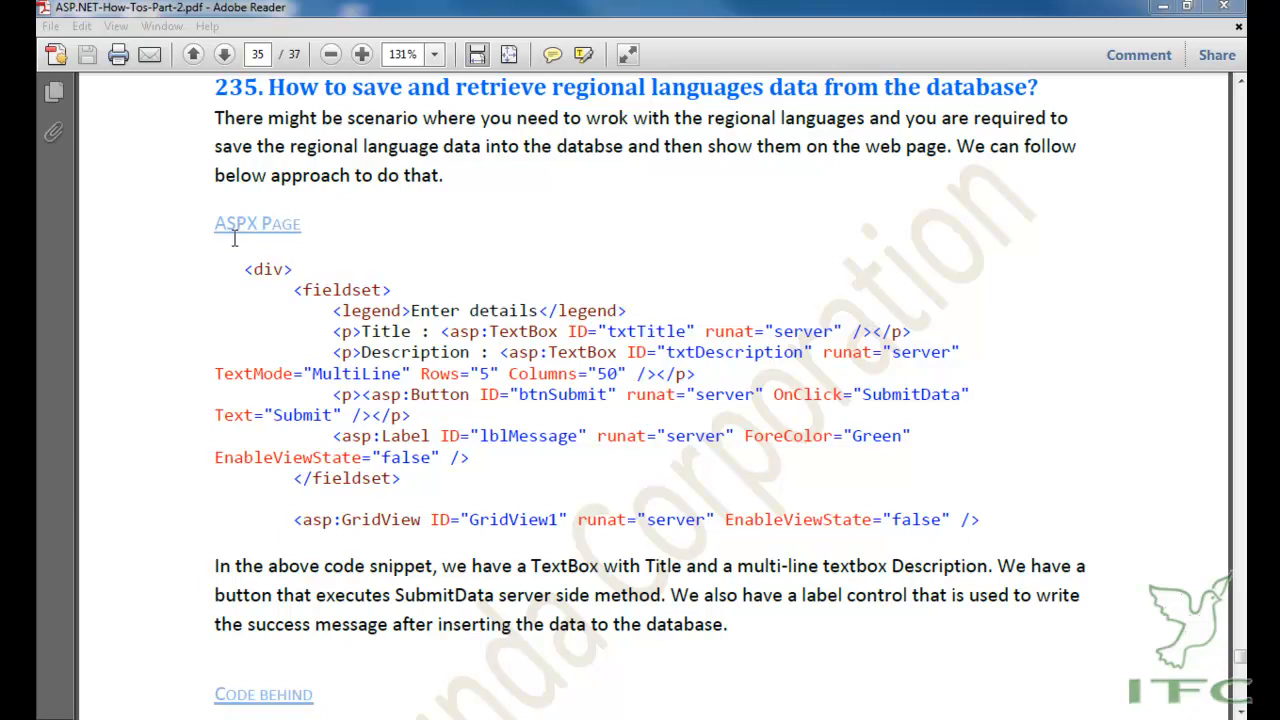
mouse_move(238, 343)
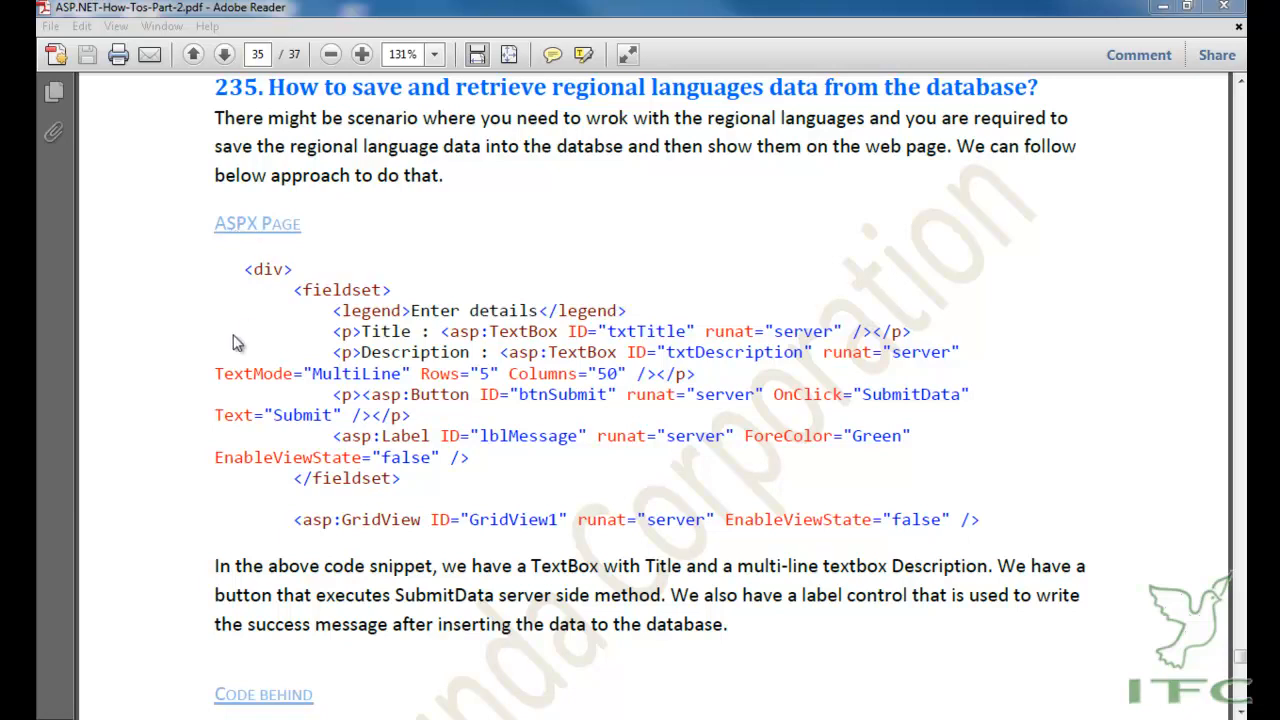
mouse_move(352, 400)
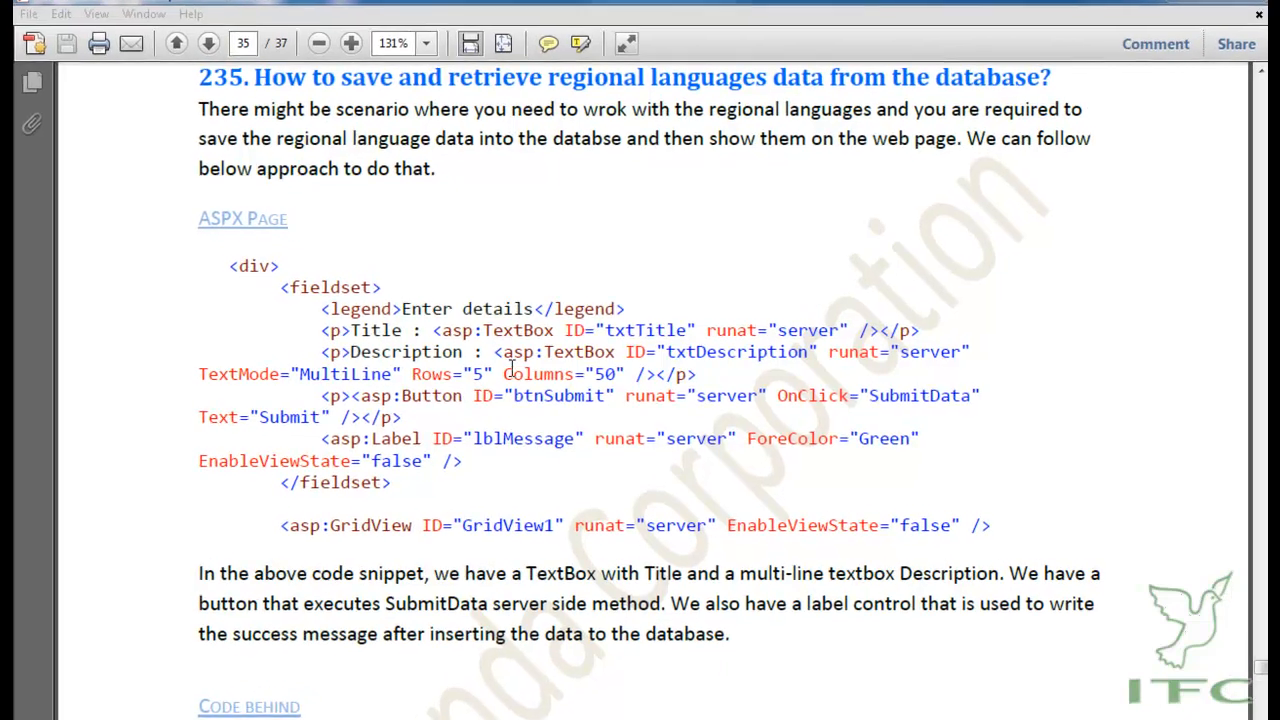
- Highlight the message label, Description TextBox and btnSubmit markup, then switch to Default.aspx.cs
scroll("down", 3)
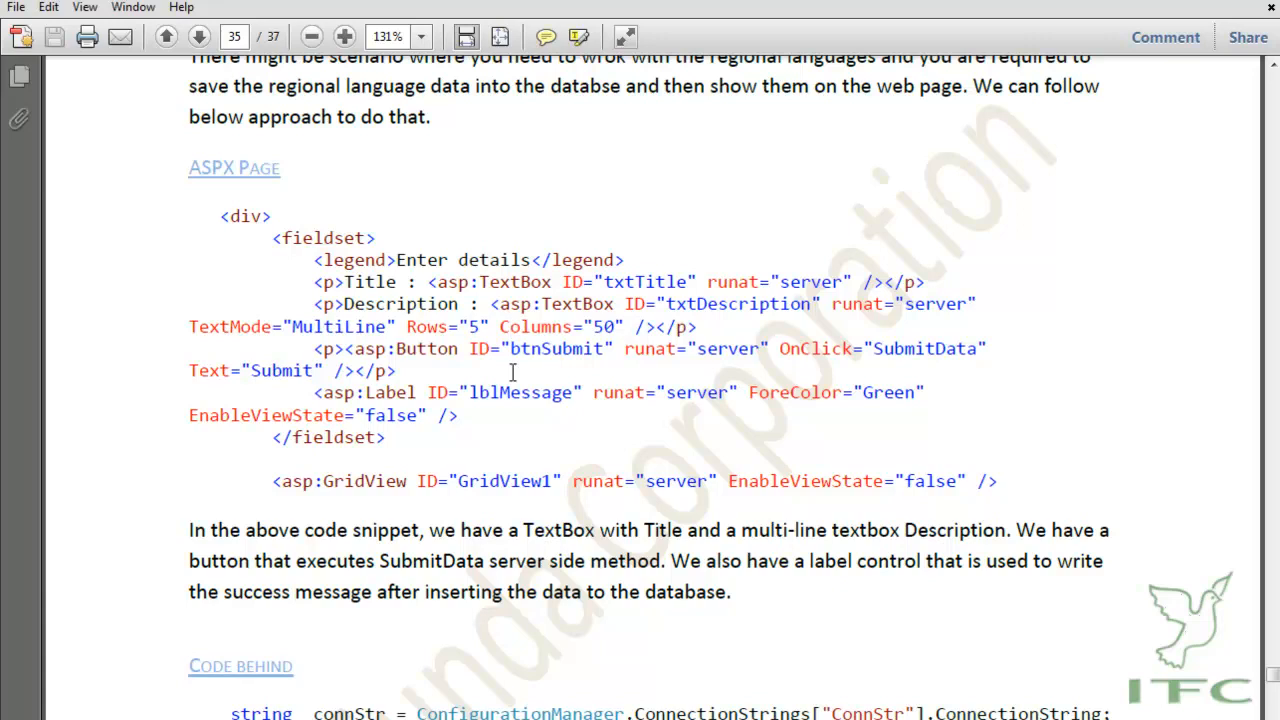
mouse_move(488, 420)
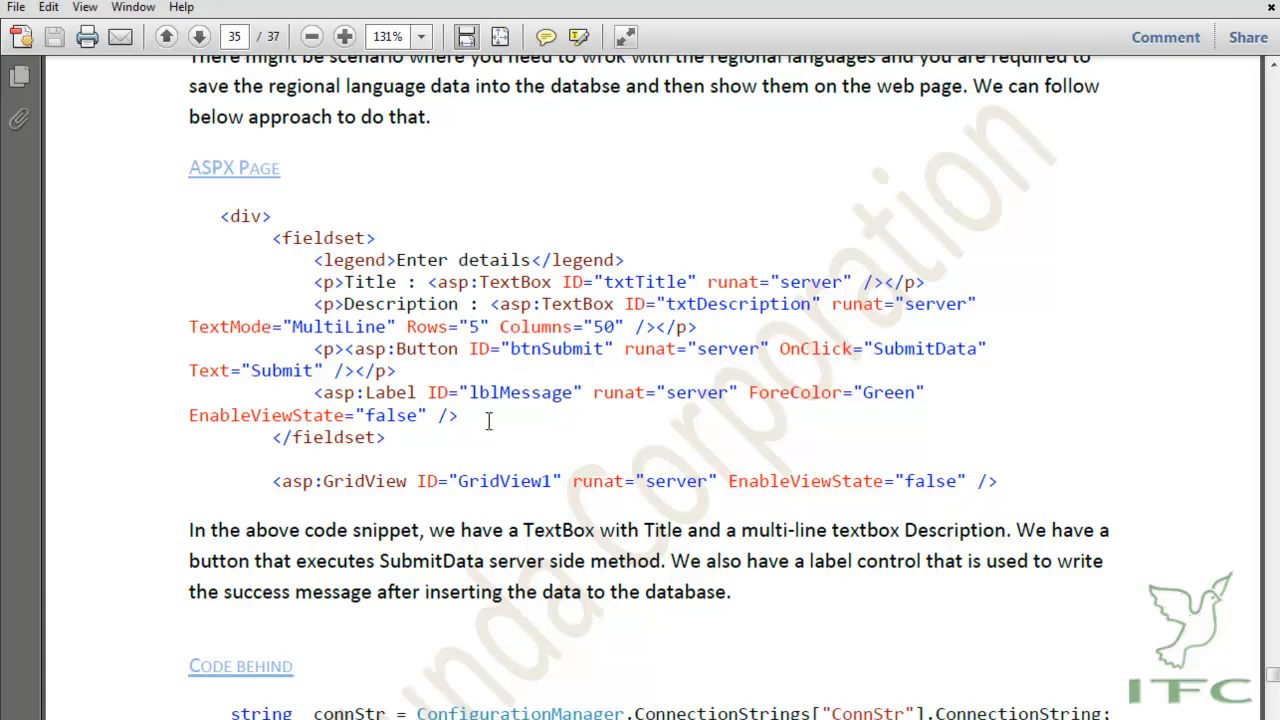
scroll("down", 3)
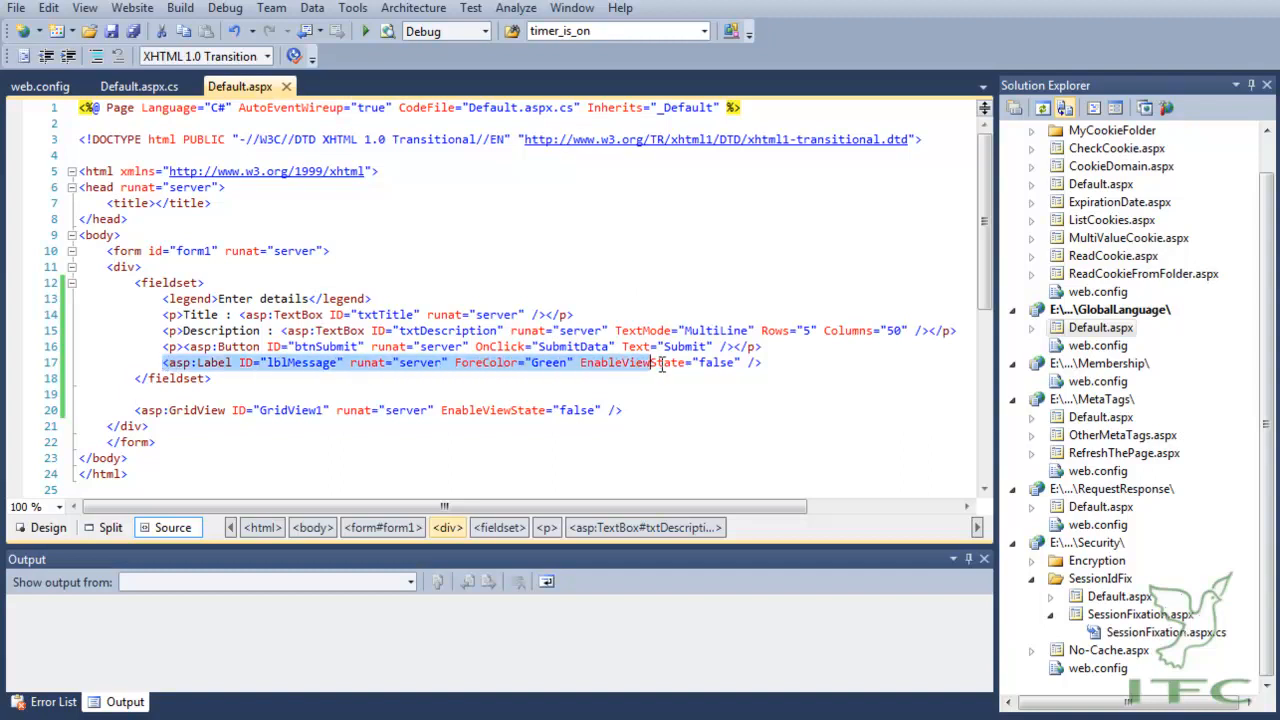
left_click(770, 362)
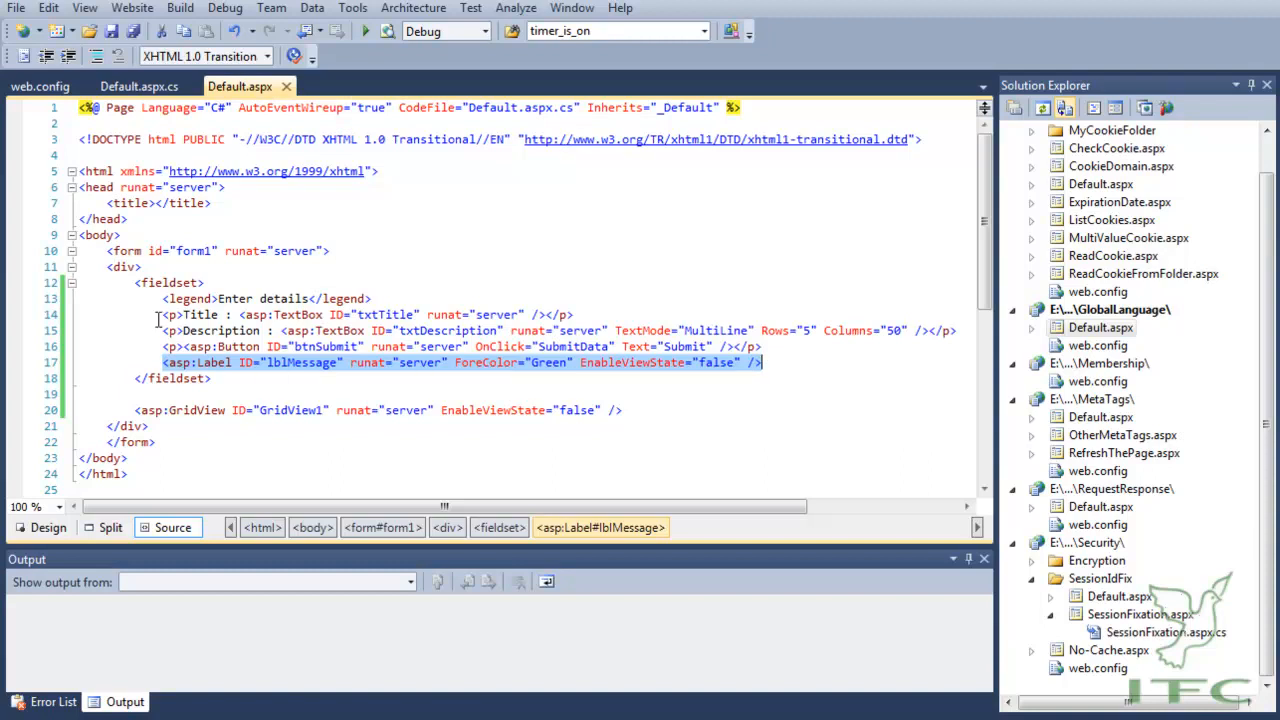
left_click(171, 314)
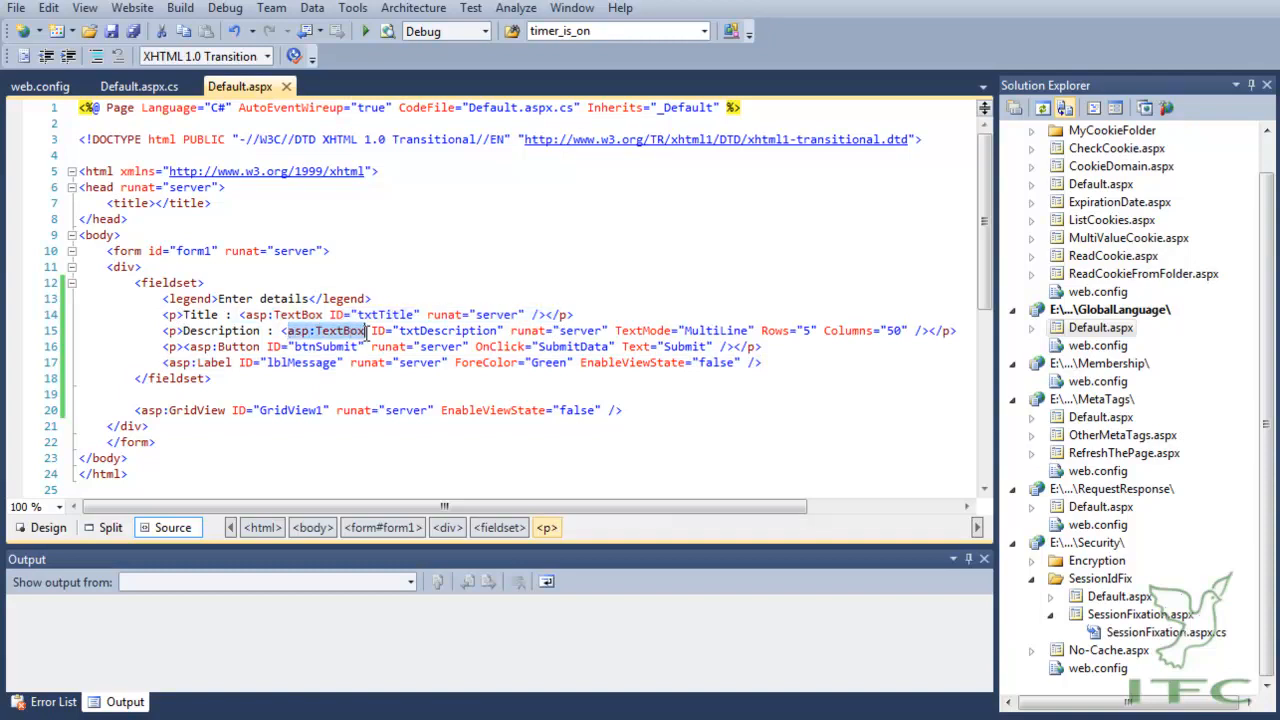
double_click(714, 330)
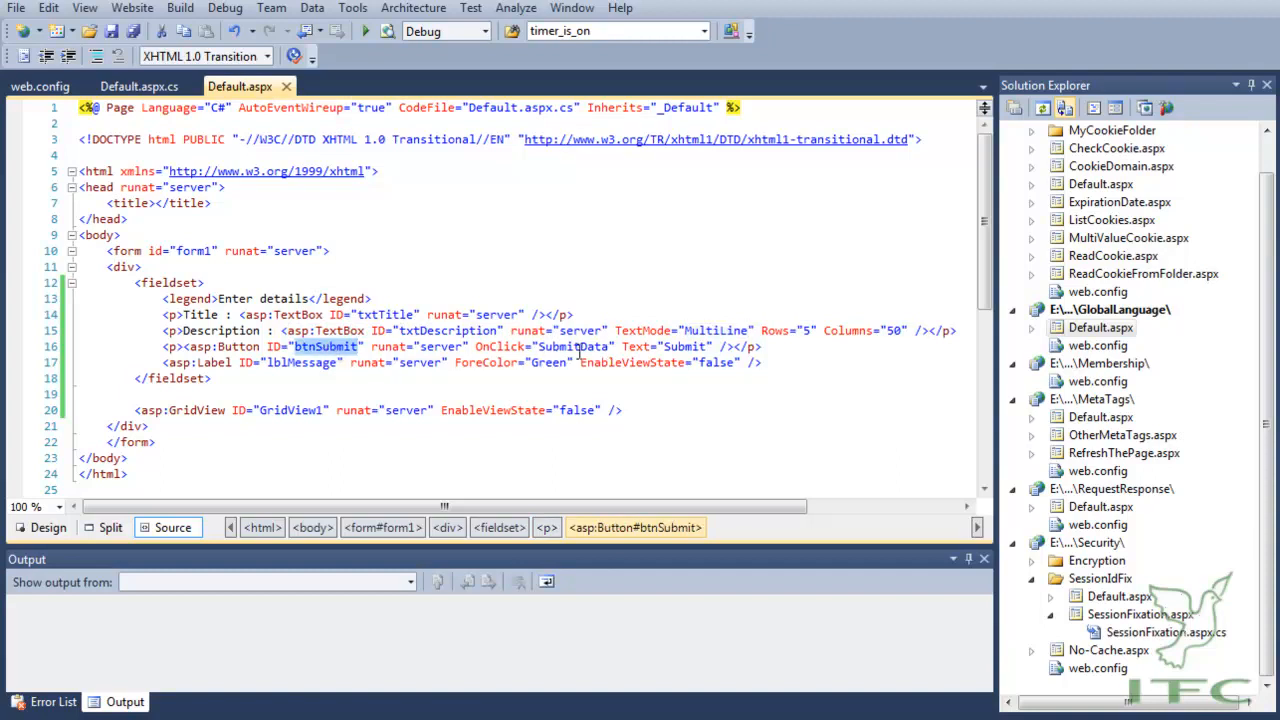
double_click(572, 346)
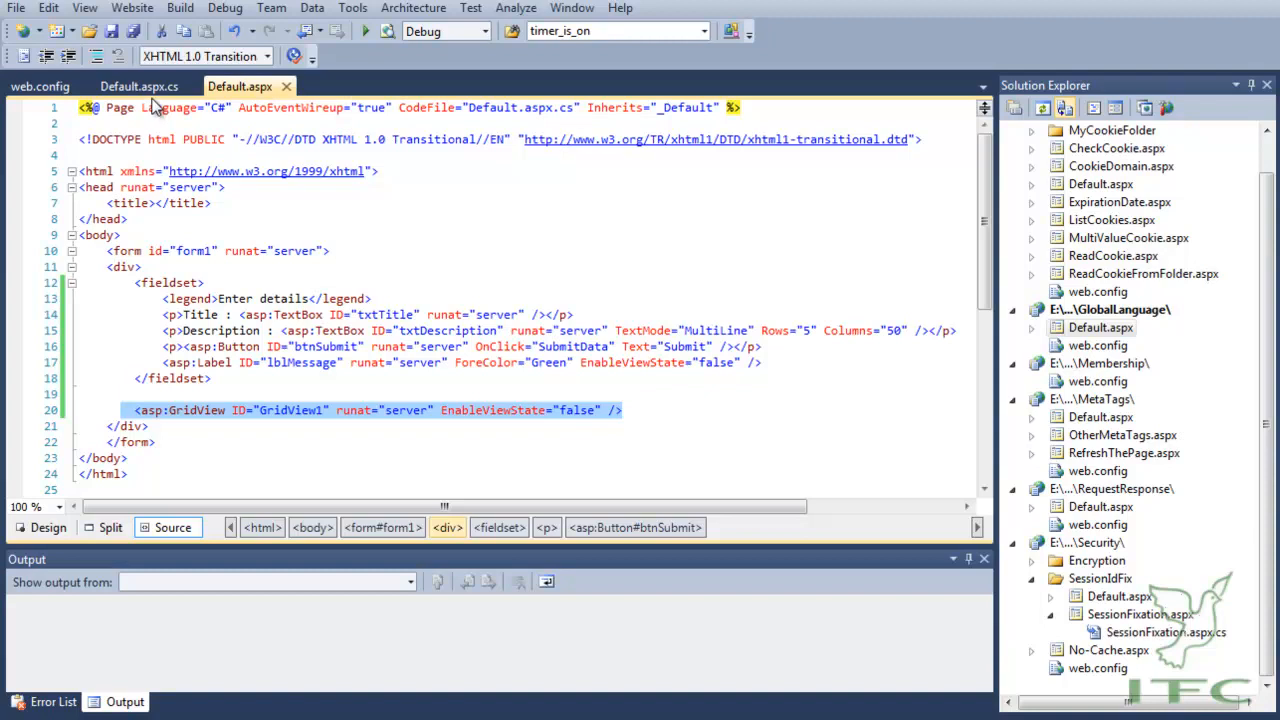
left_click(137, 86)
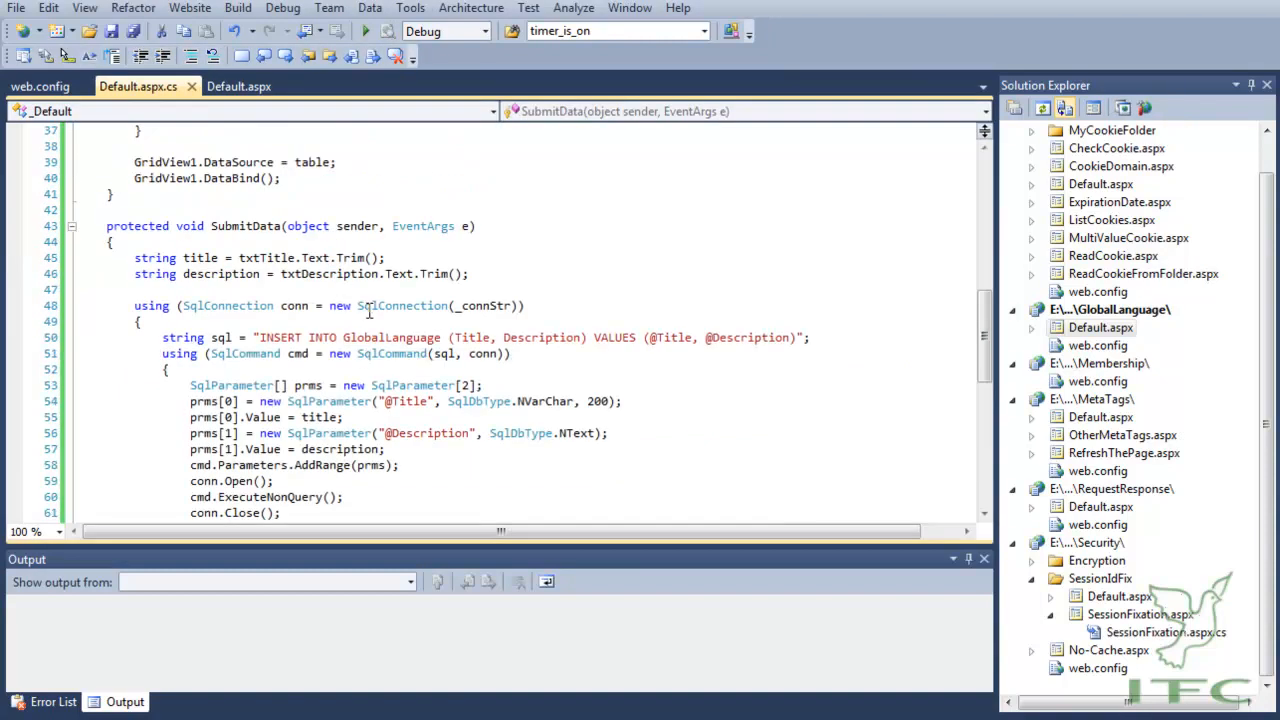
scroll("up", 3)
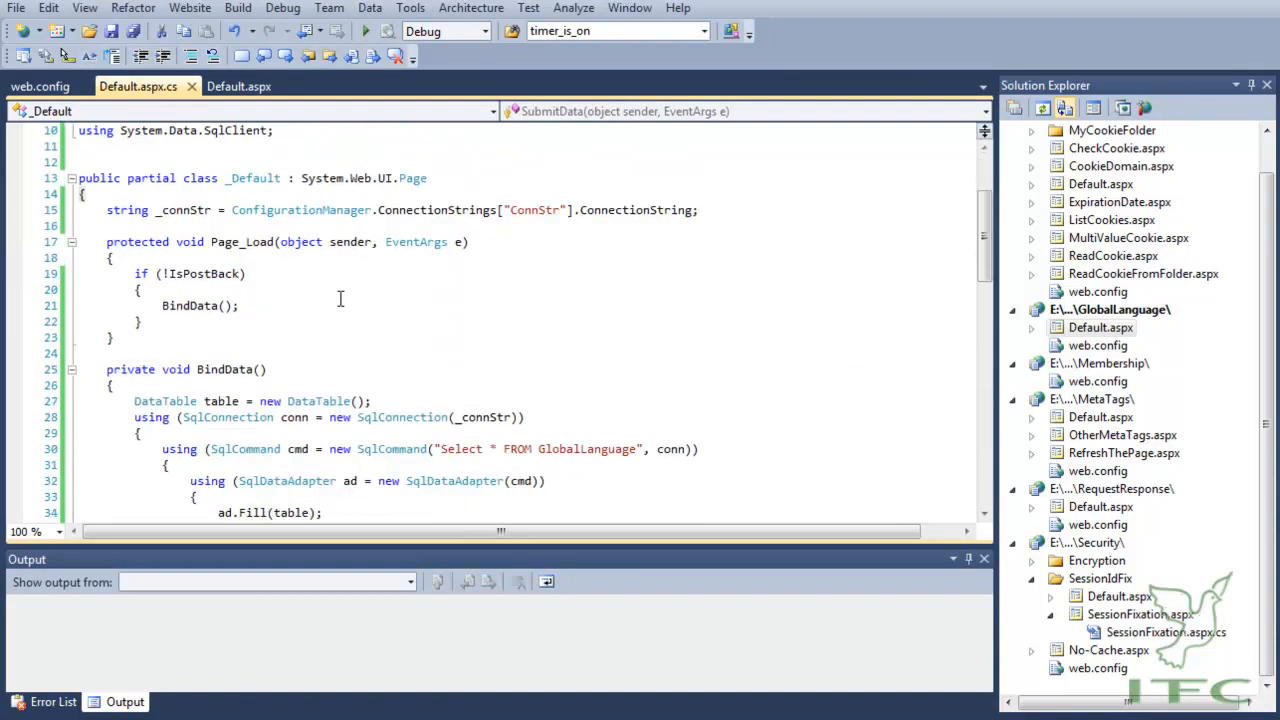
left_click(467, 210)
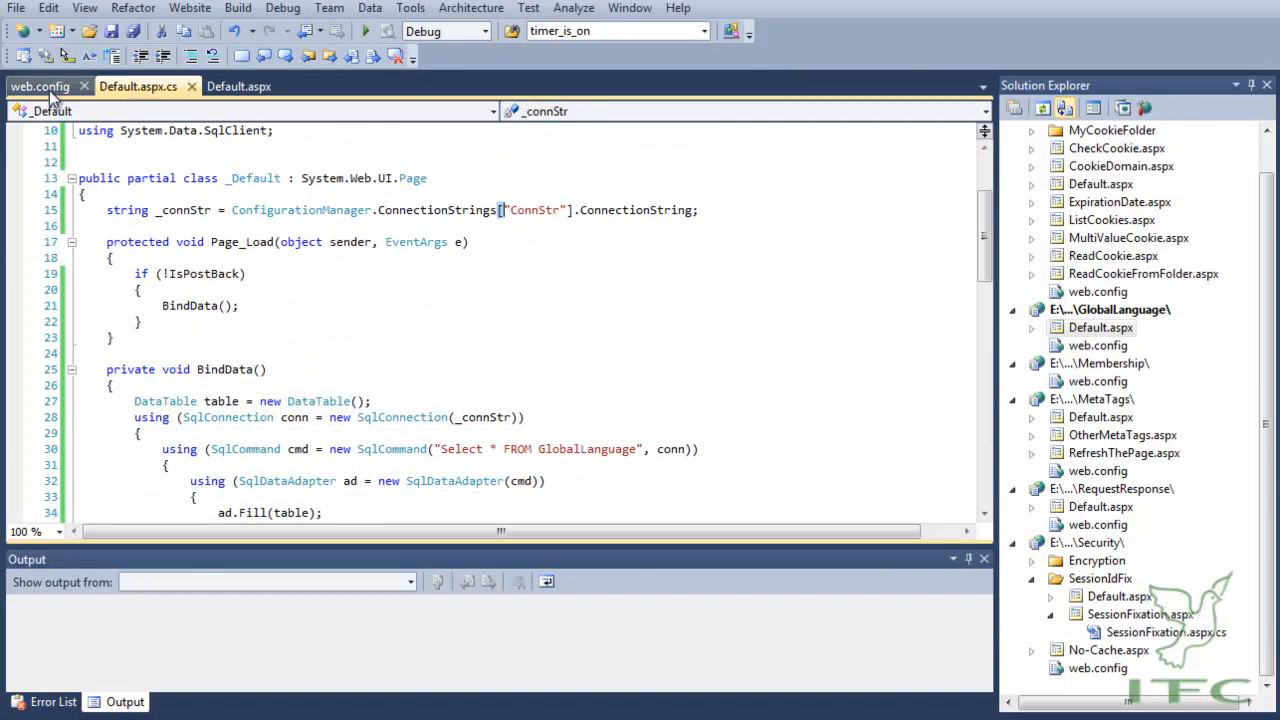
left_click(40, 86)
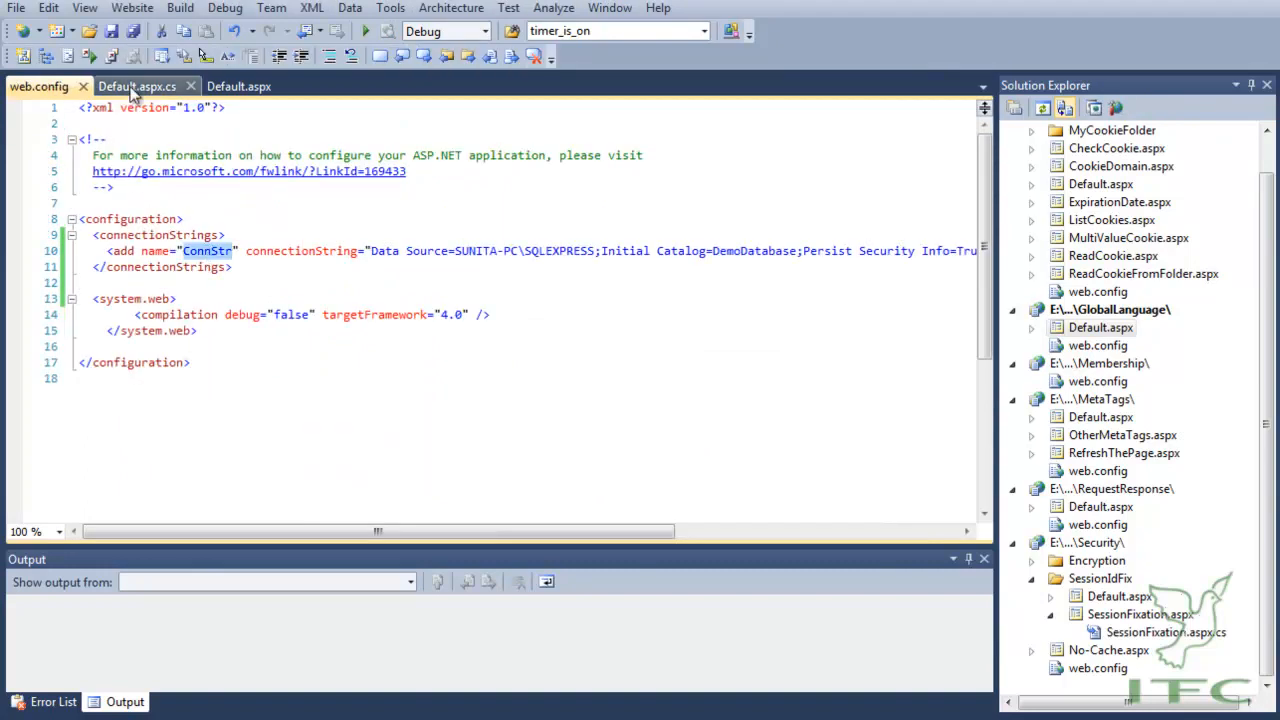
left_click(137, 86)
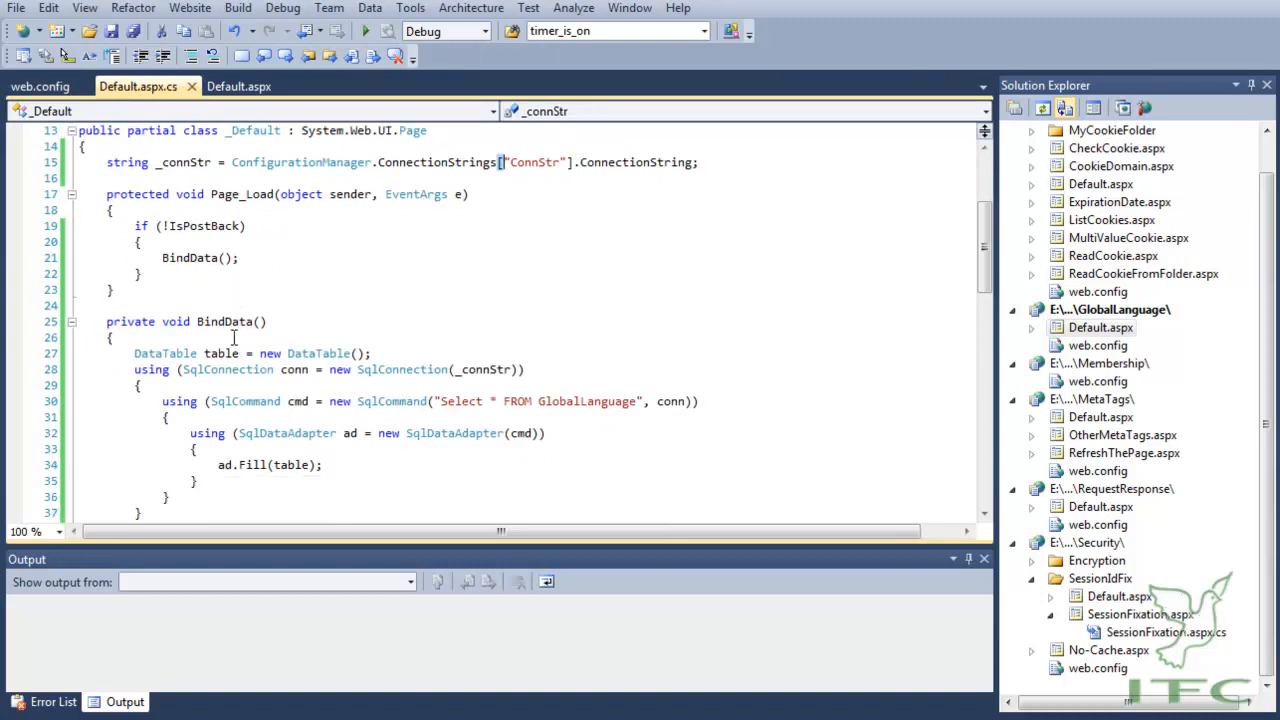
mouse_move(189, 257)
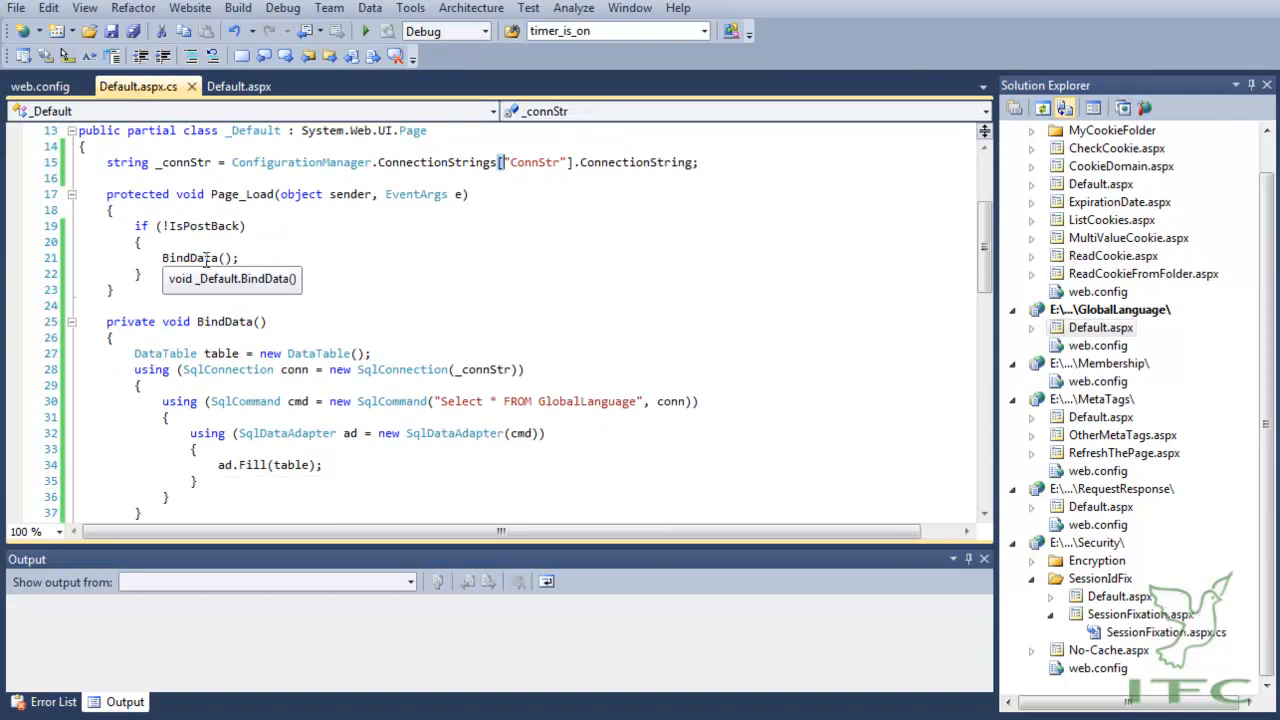
double_click(189, 257)
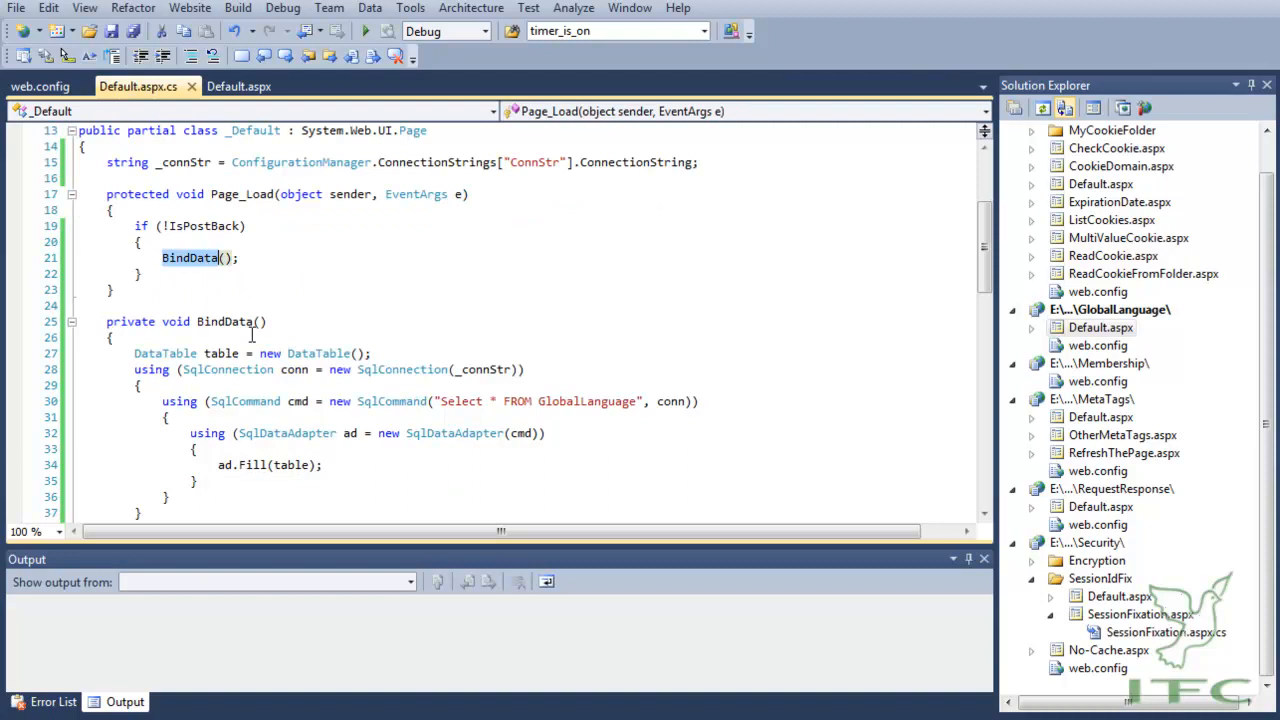
scroll("down", 3)
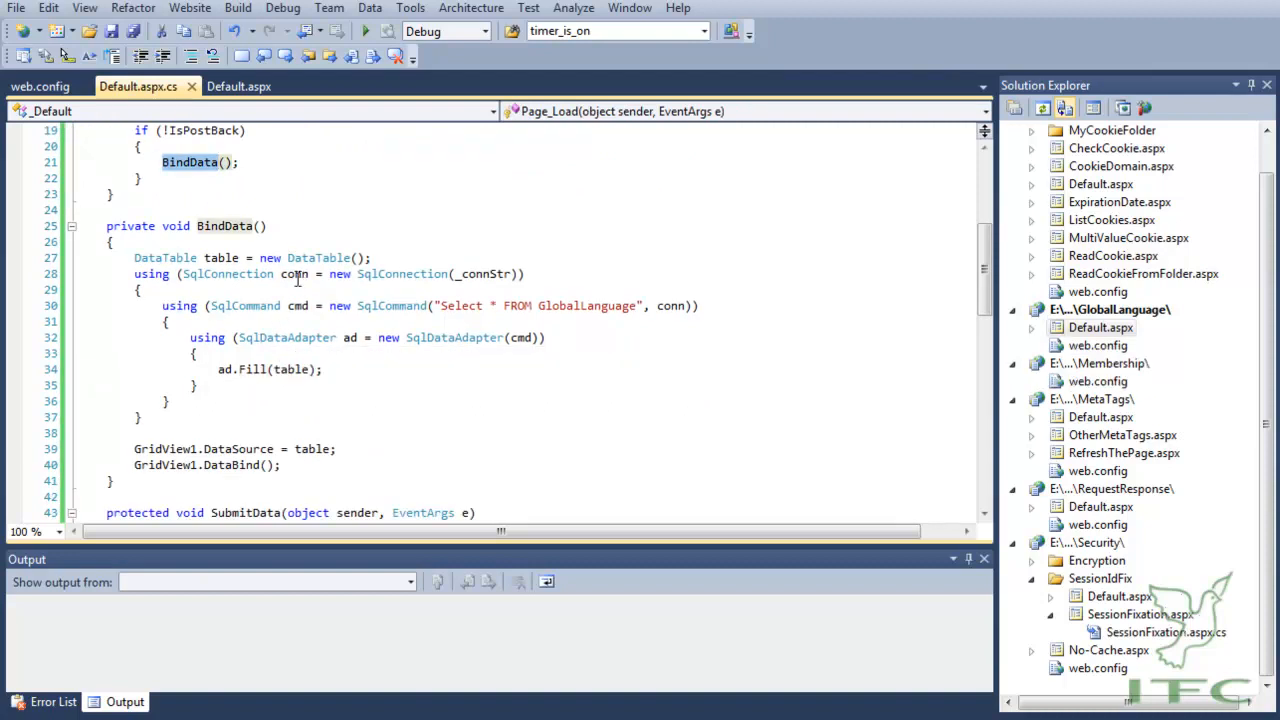
left_click(260, 305)
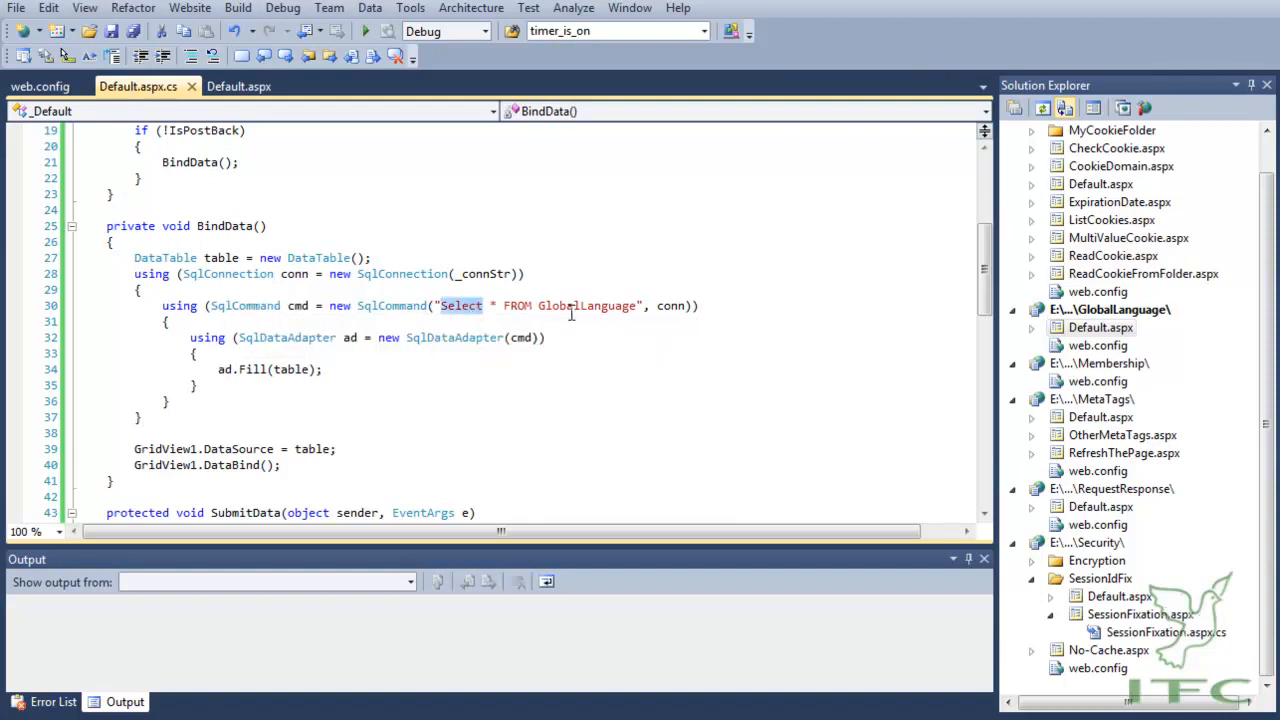
double_click(291, 369)
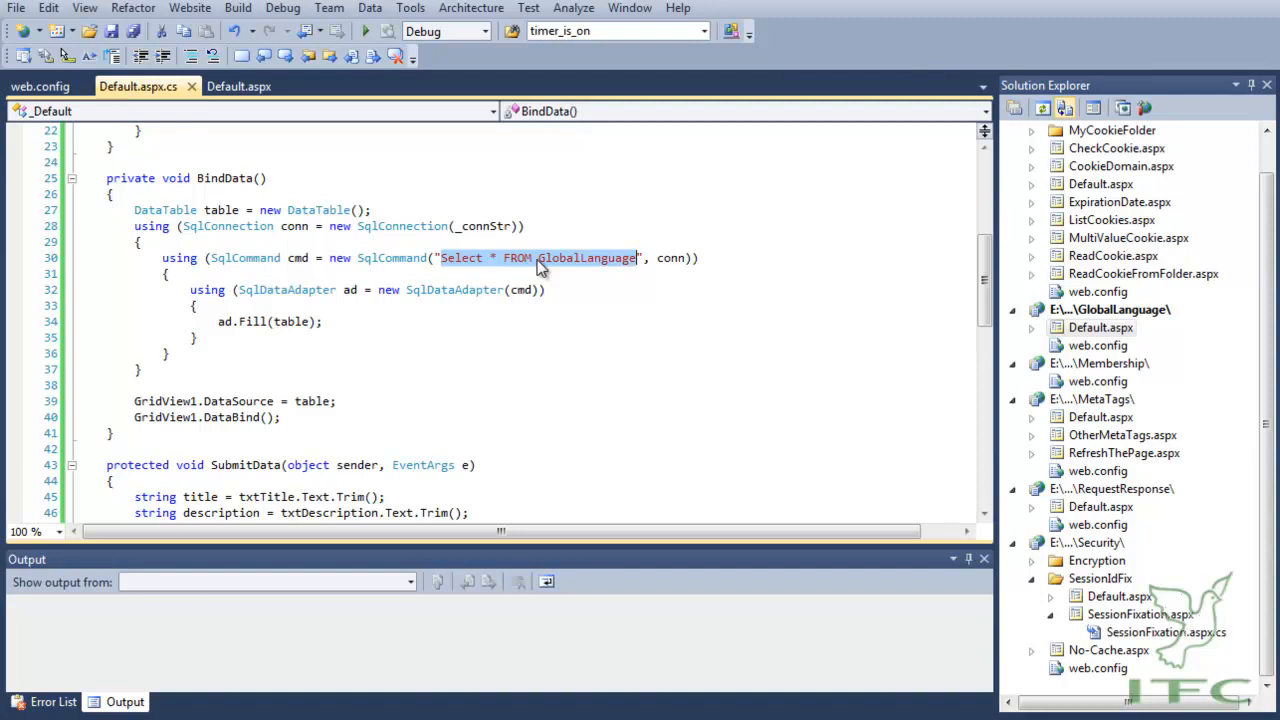
mouse_move(421, 324)
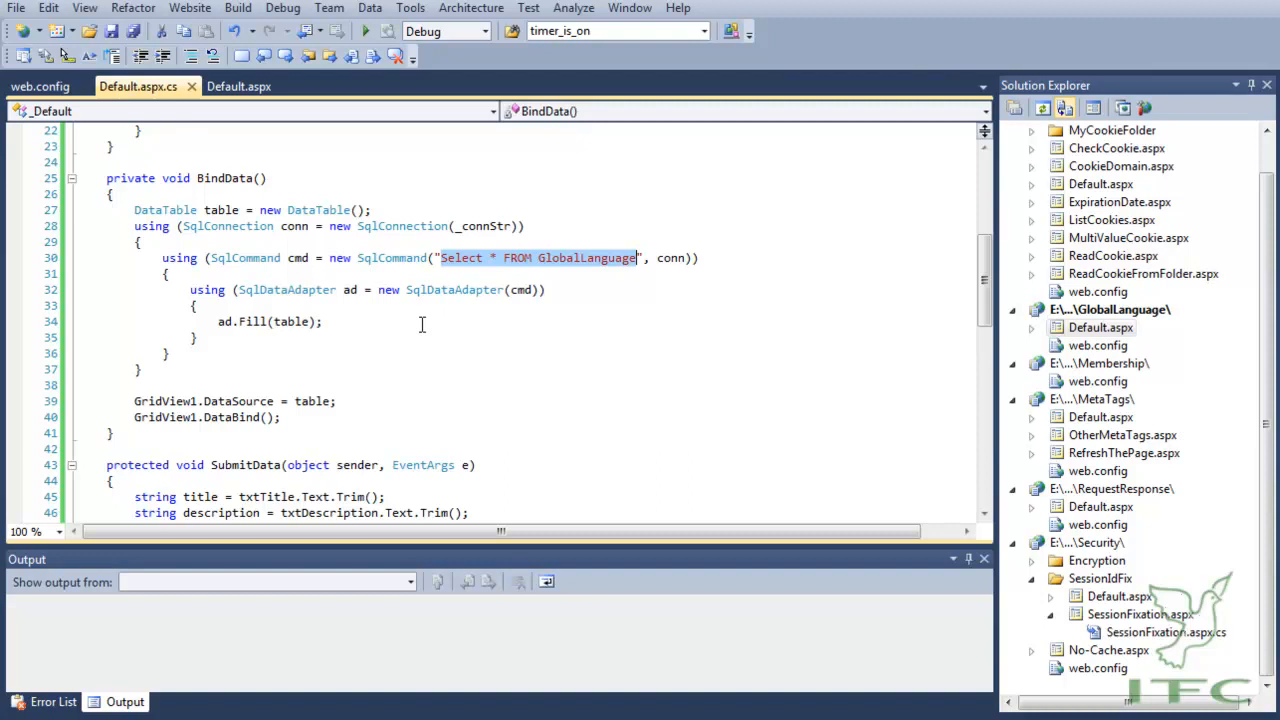
scroll("down", 3)
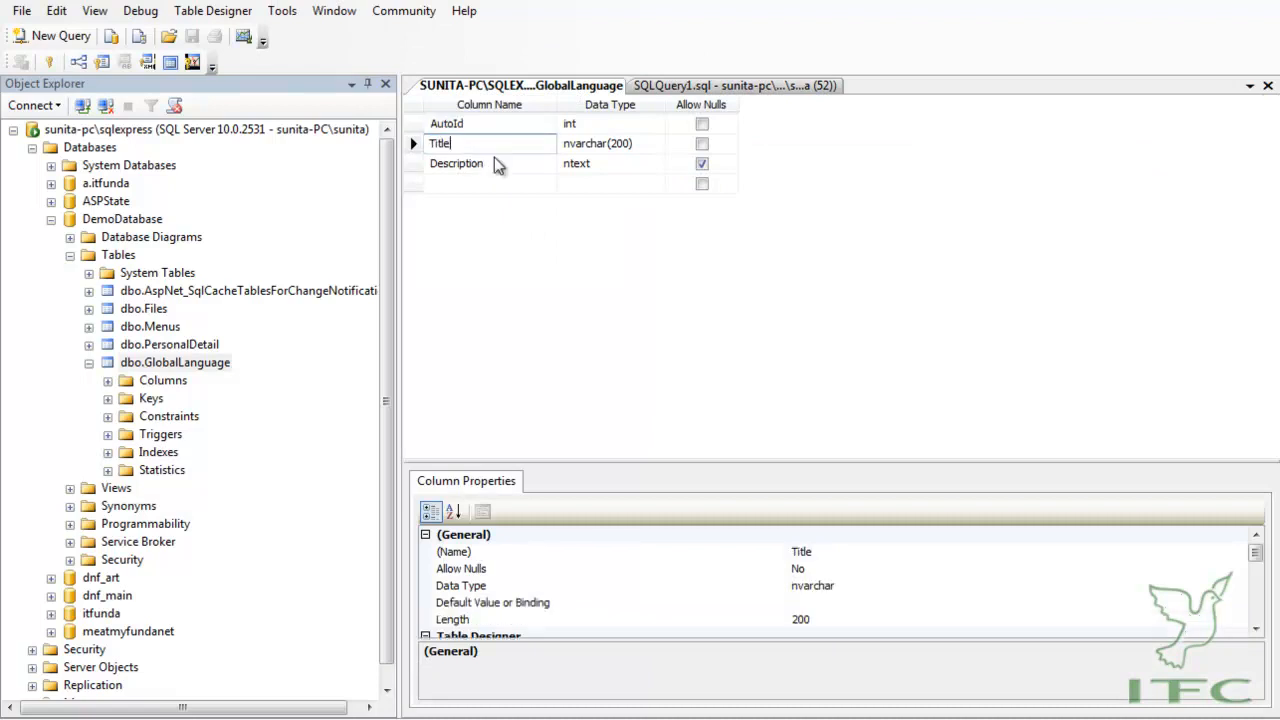
- Check Title as non-null nvarchar(200) and Description as nullable ntext in GlobalLanguage's design
left_click(456, 163)
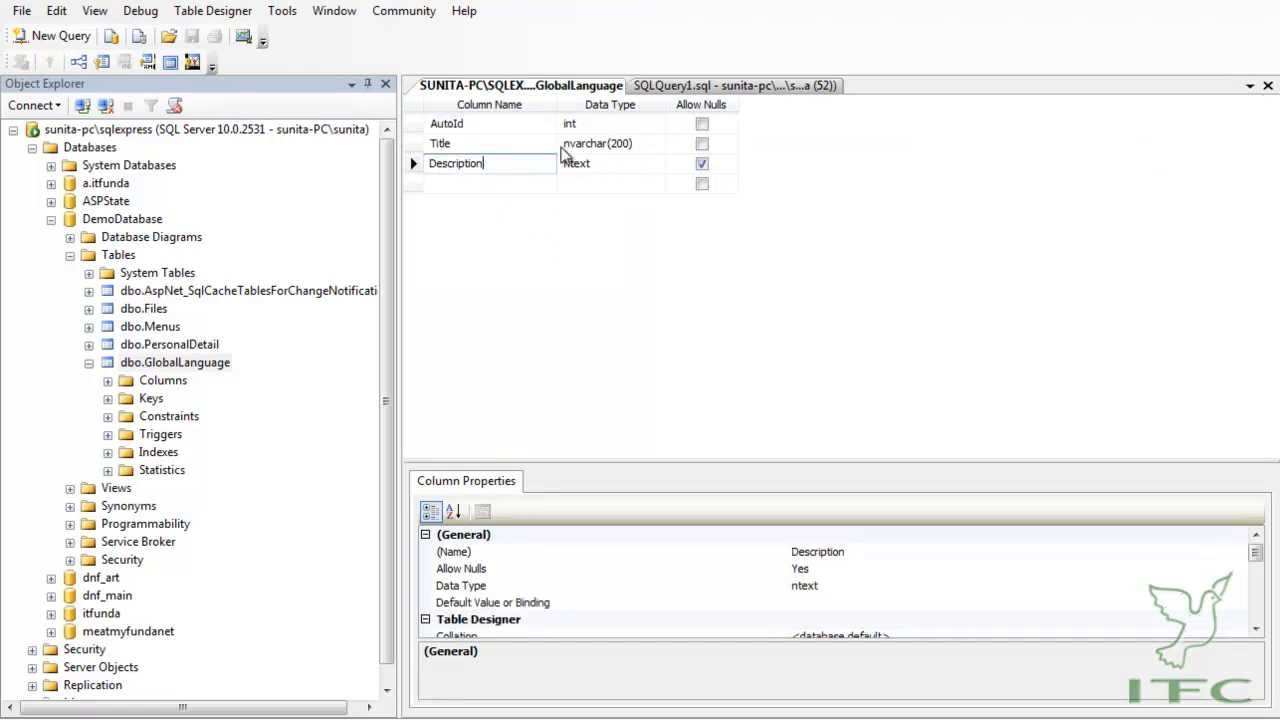
left_click(440, 143)
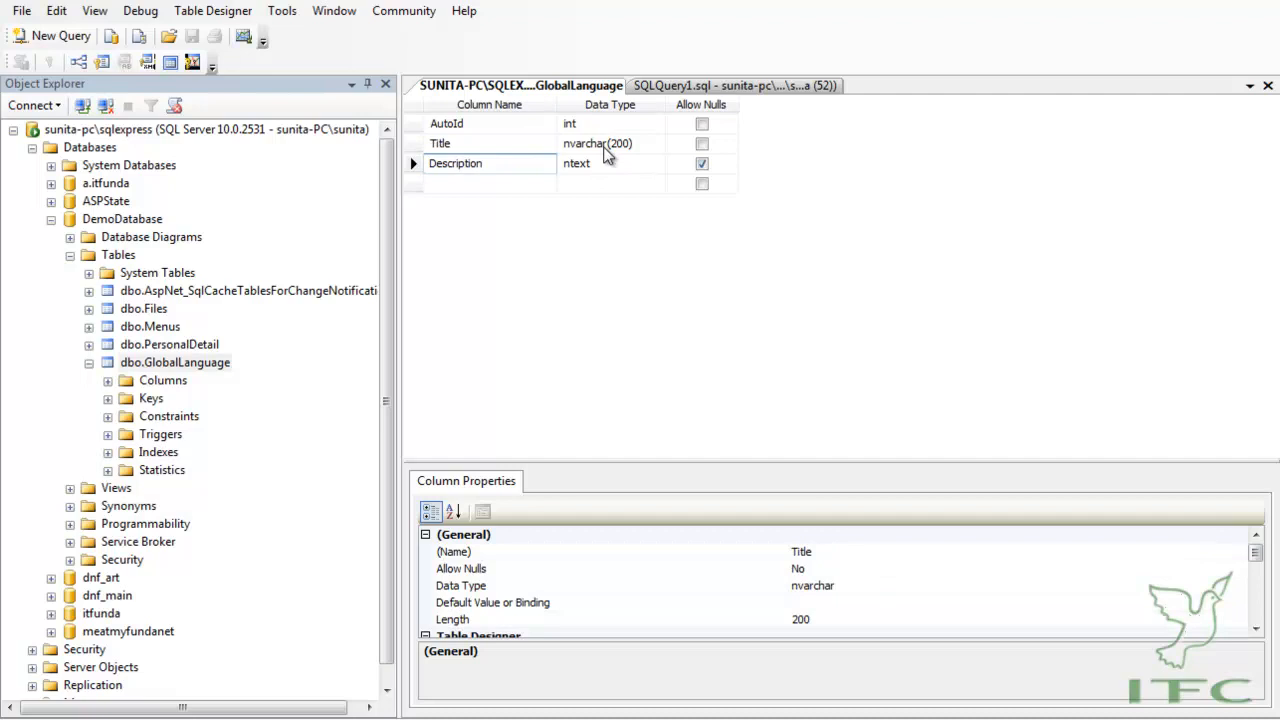
left_click(600, 143)
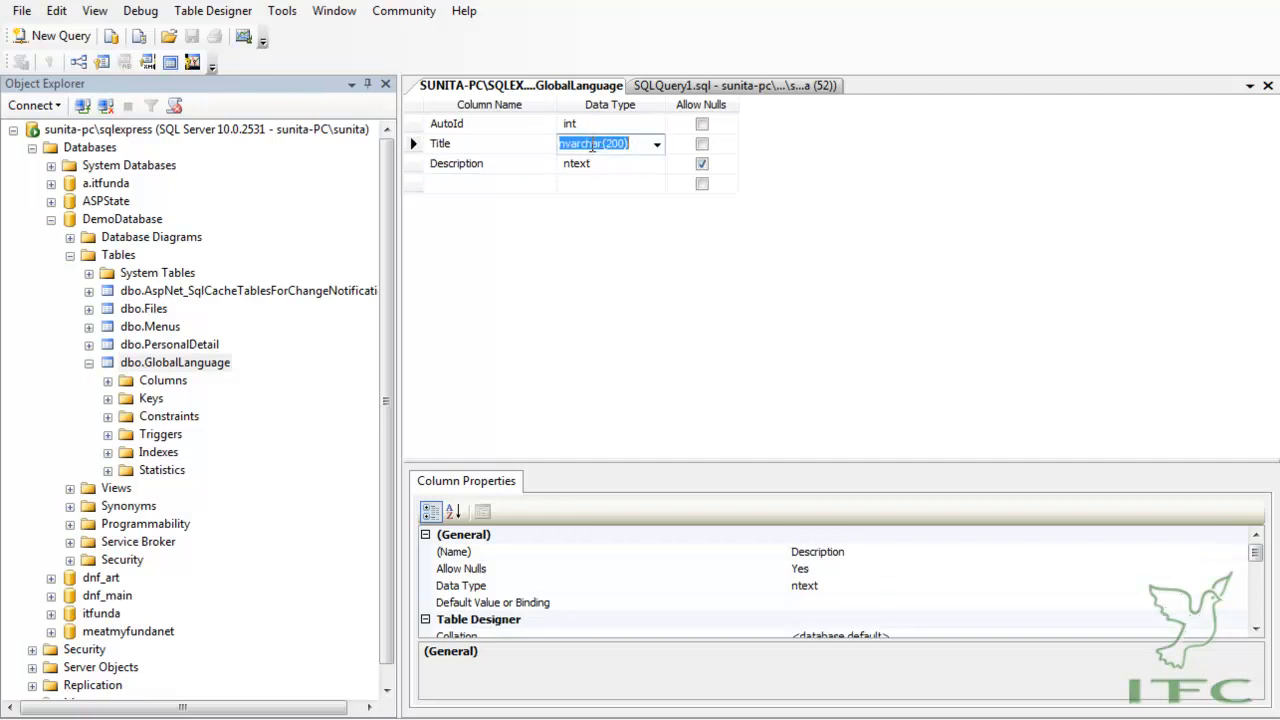
left_click(656, 143)
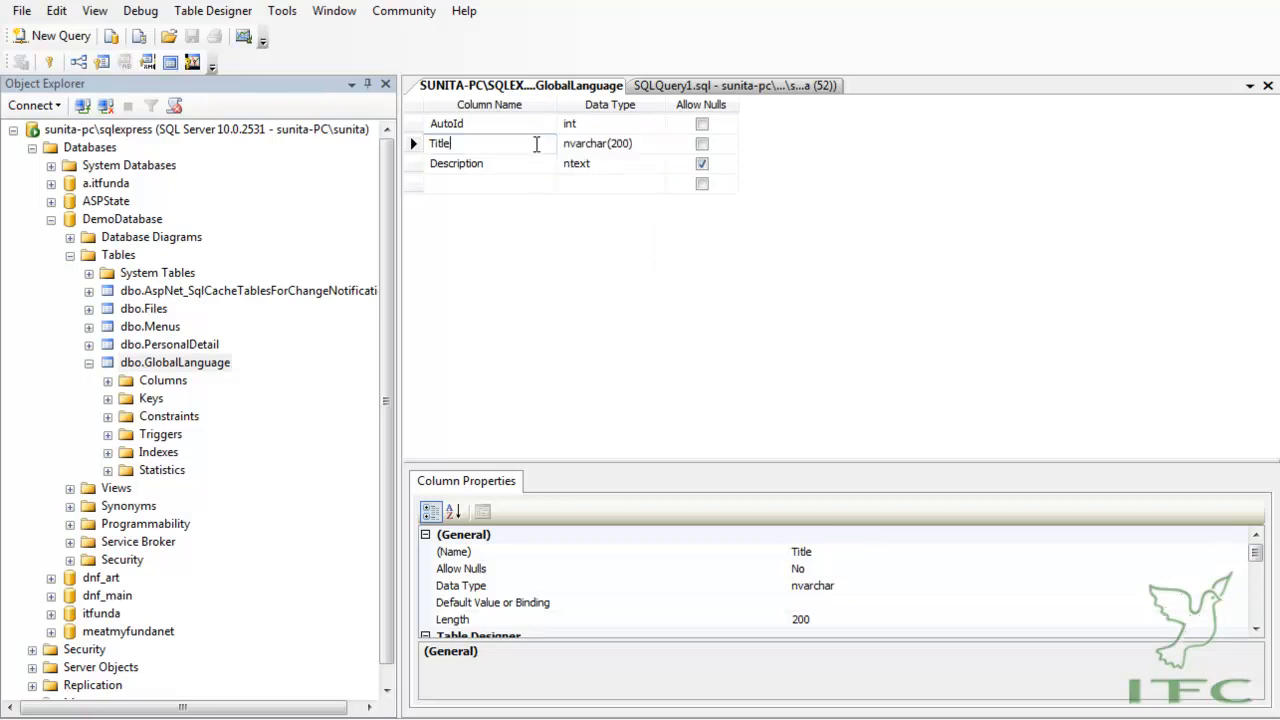
mouse_move(545, 162)
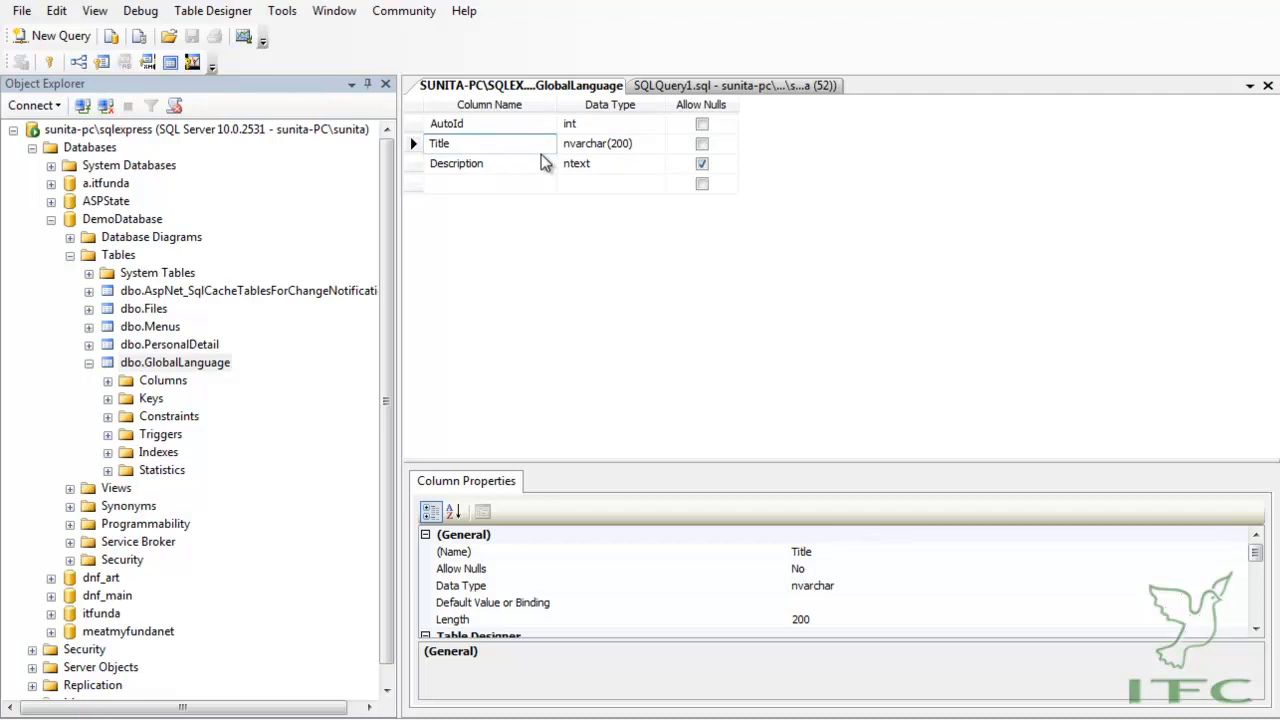
left_click(610, 143)
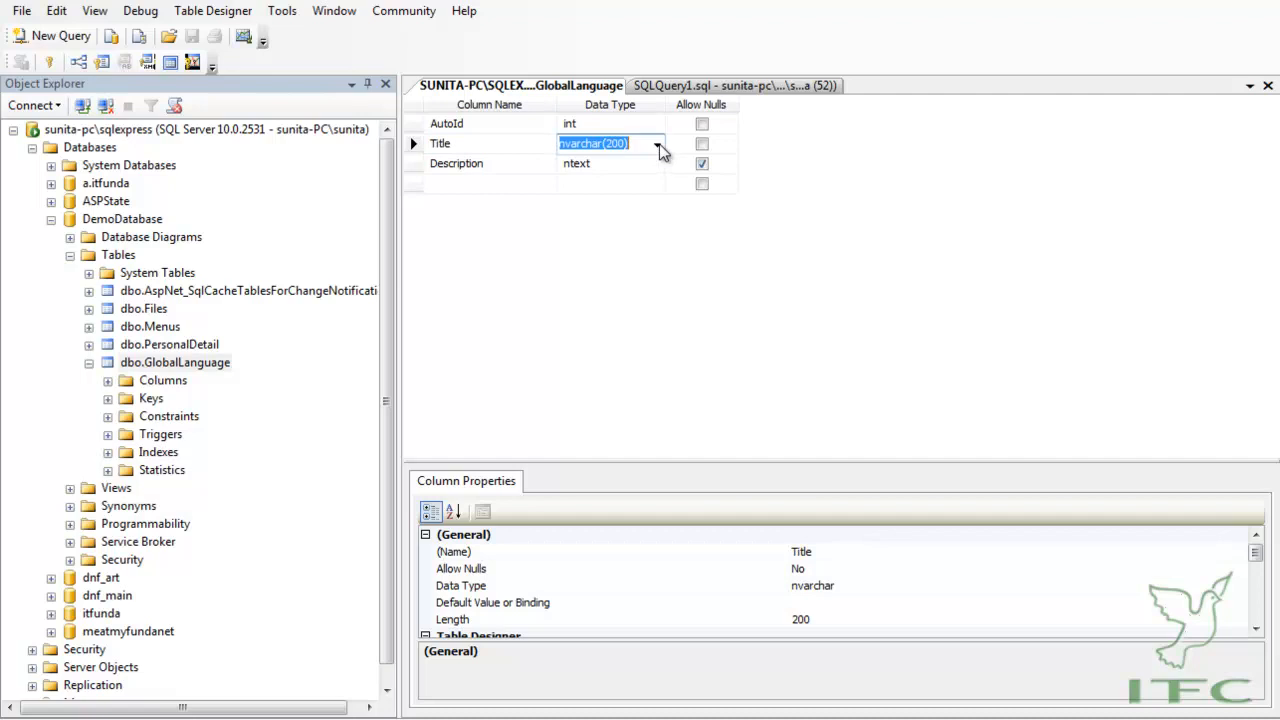
left_click(657, 143)
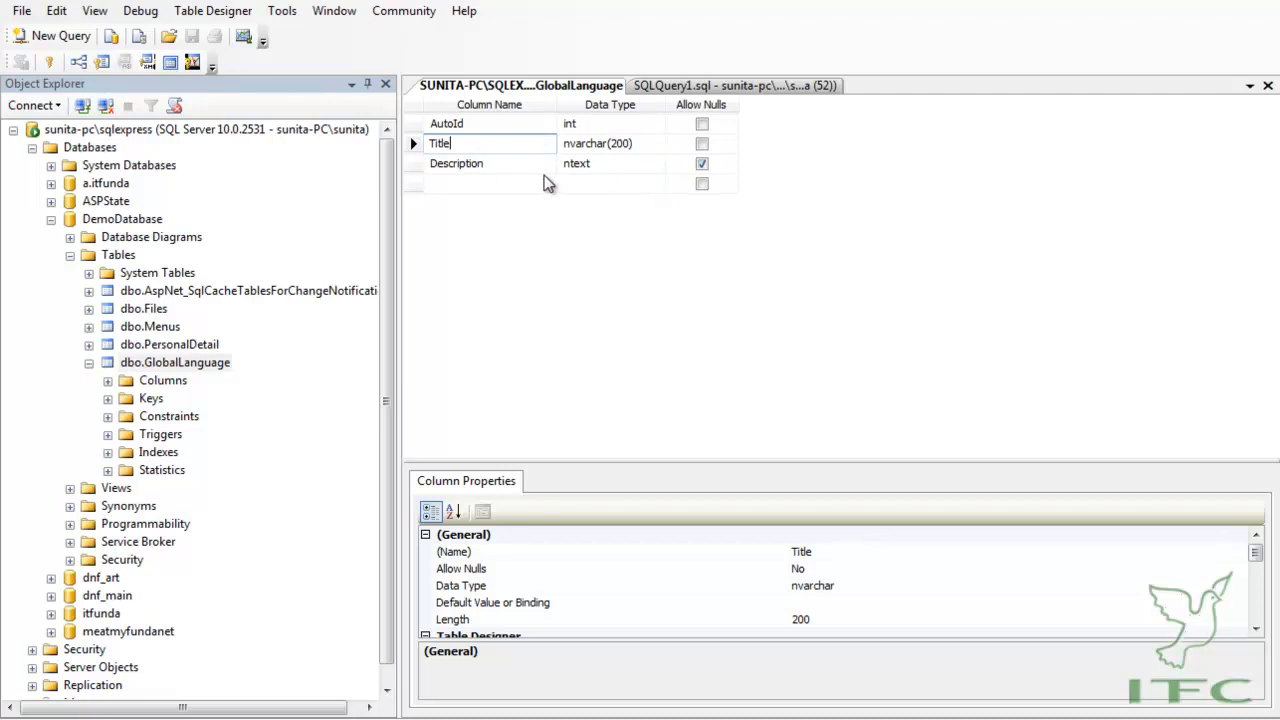
left_click(456, 163)
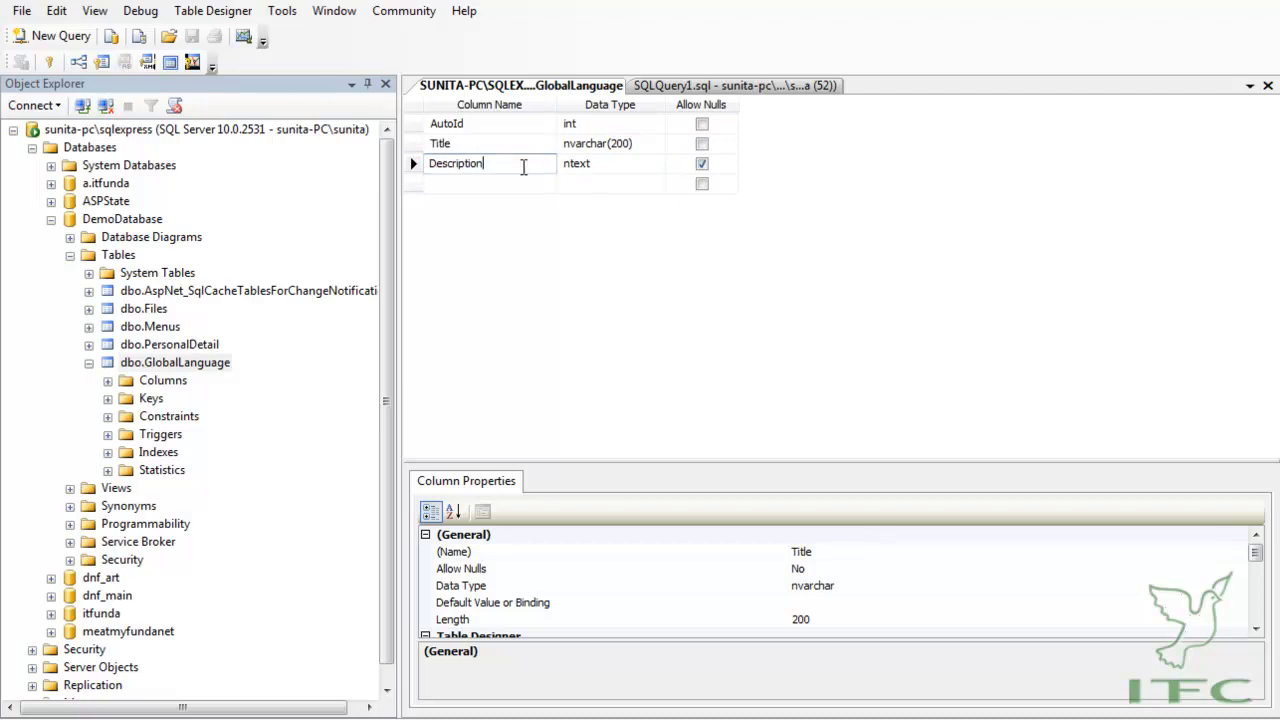
left_click(576, 163)
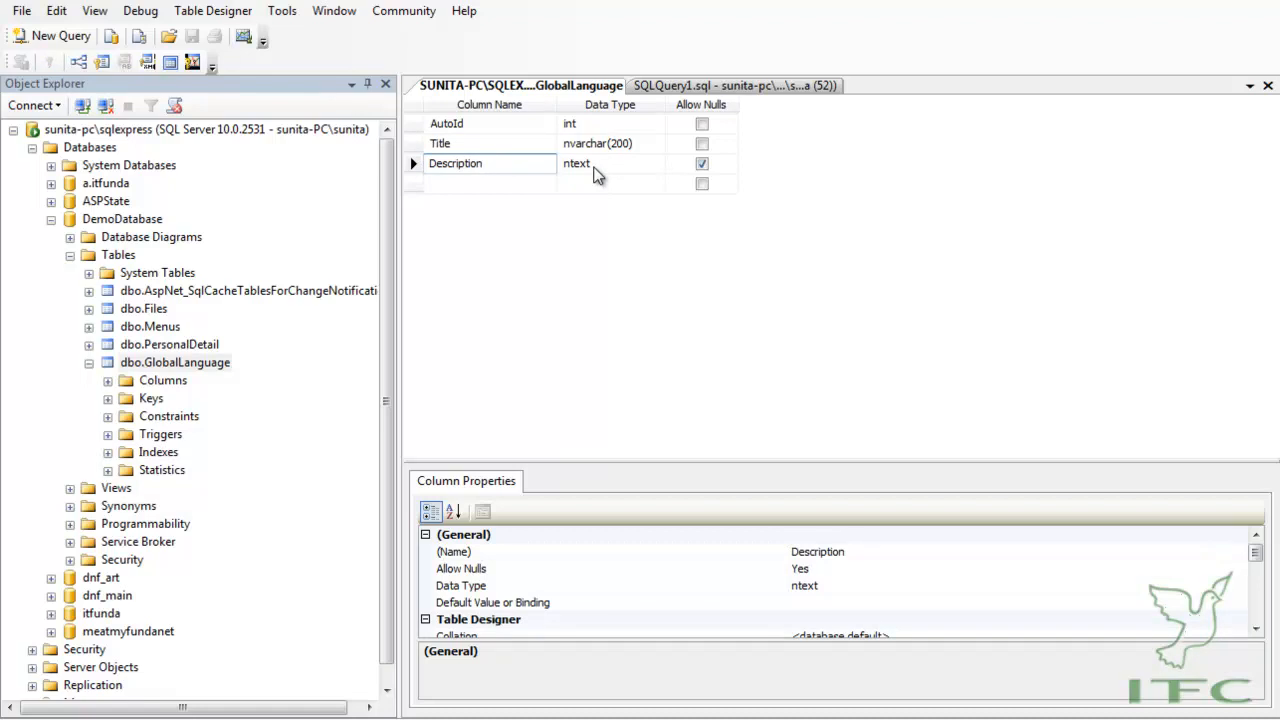
mouse_move(594, 193)
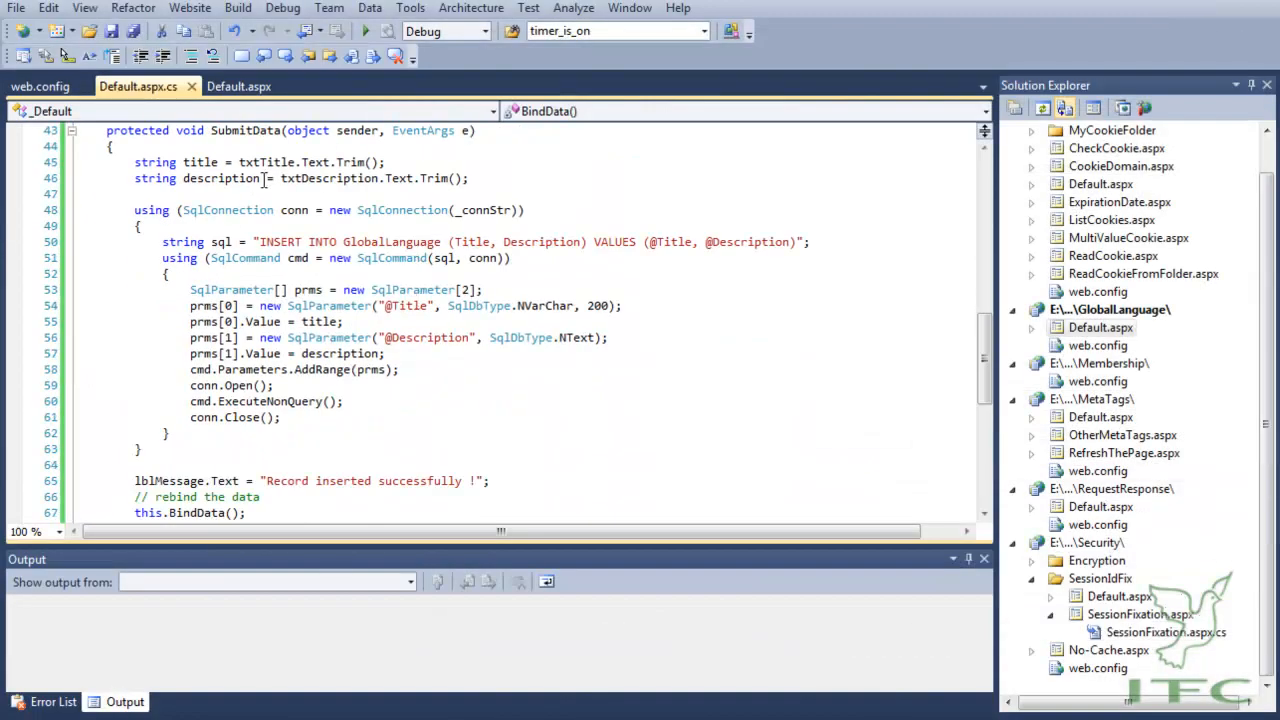
left_click(239, 86)
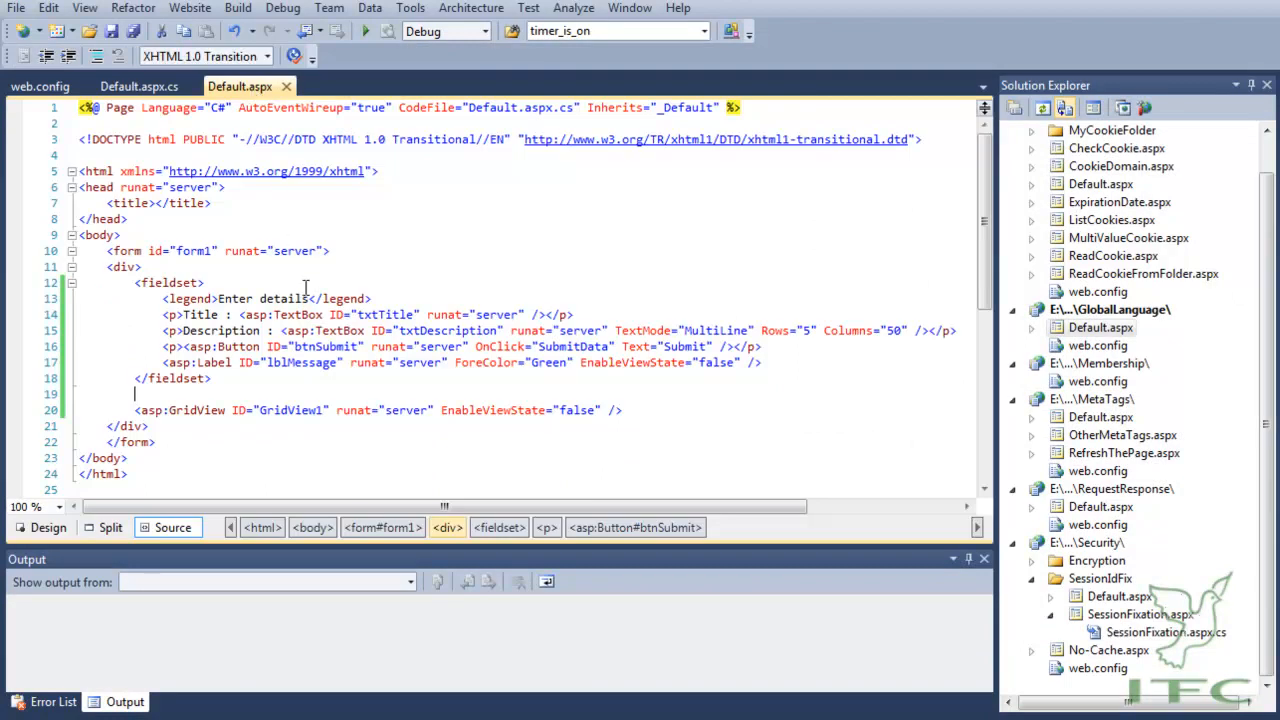
left_click(137, 86)
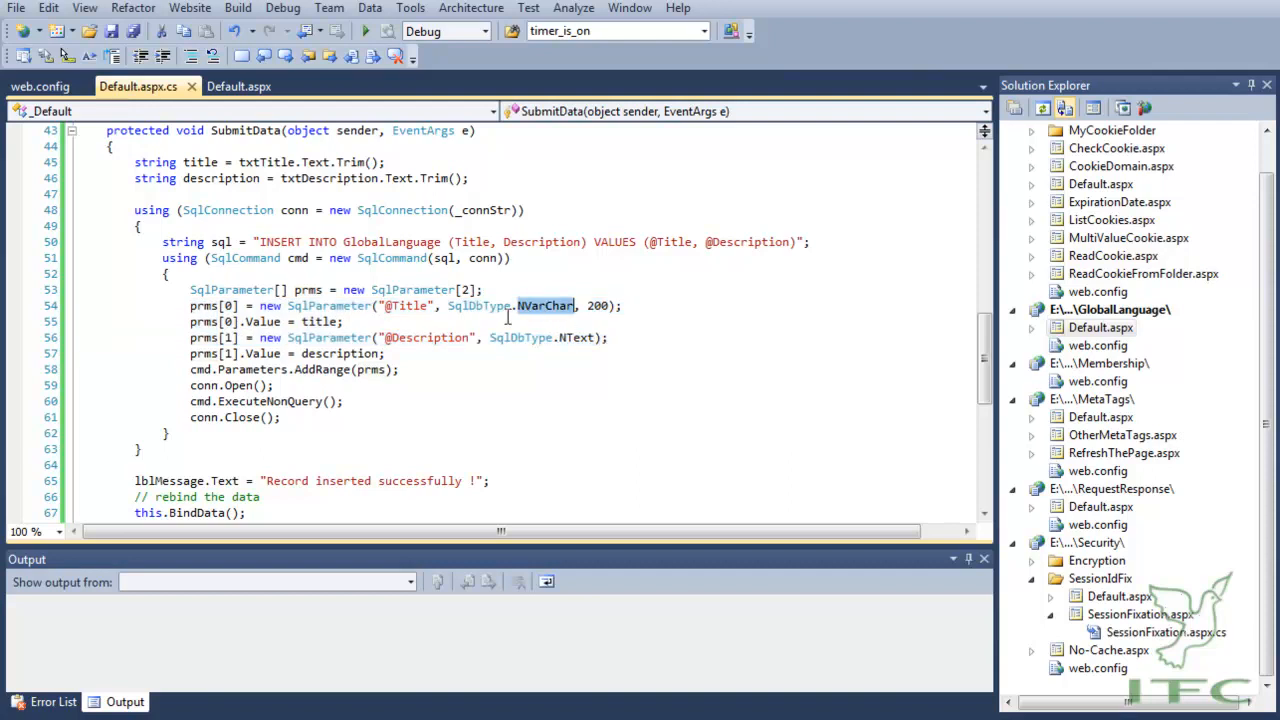
mouse_move(578, 337)
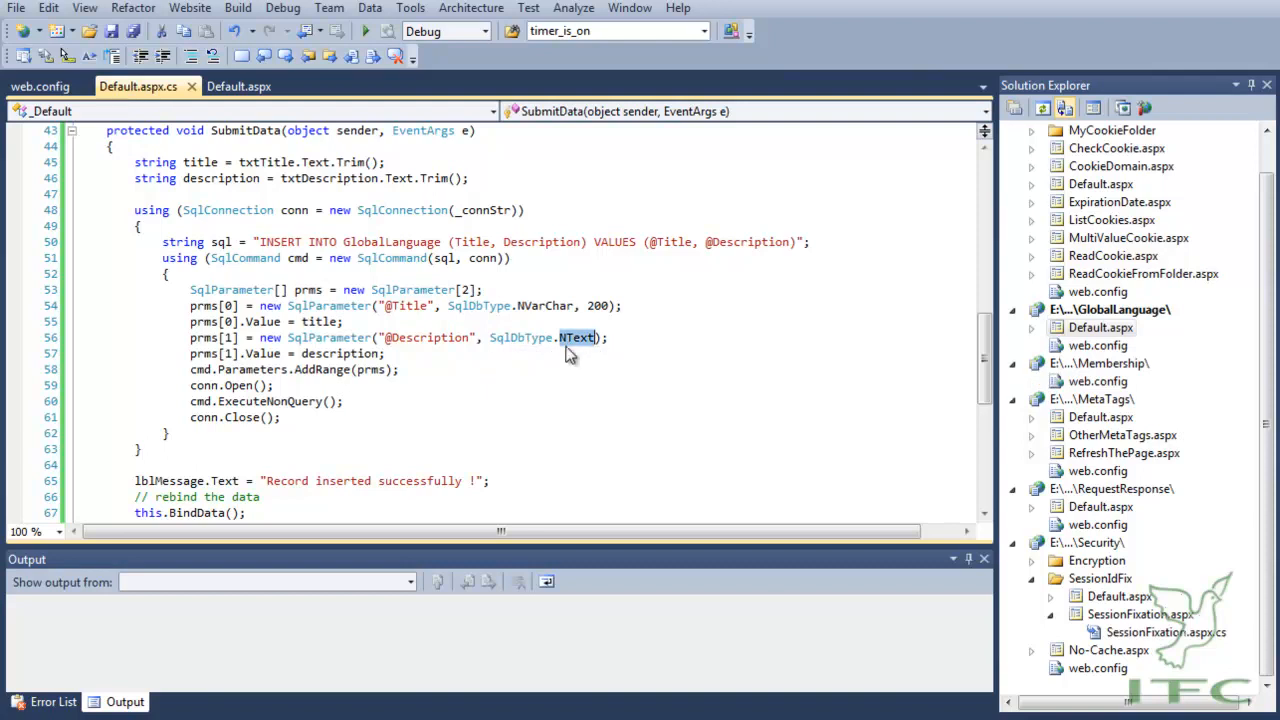
scroll("down", 3)
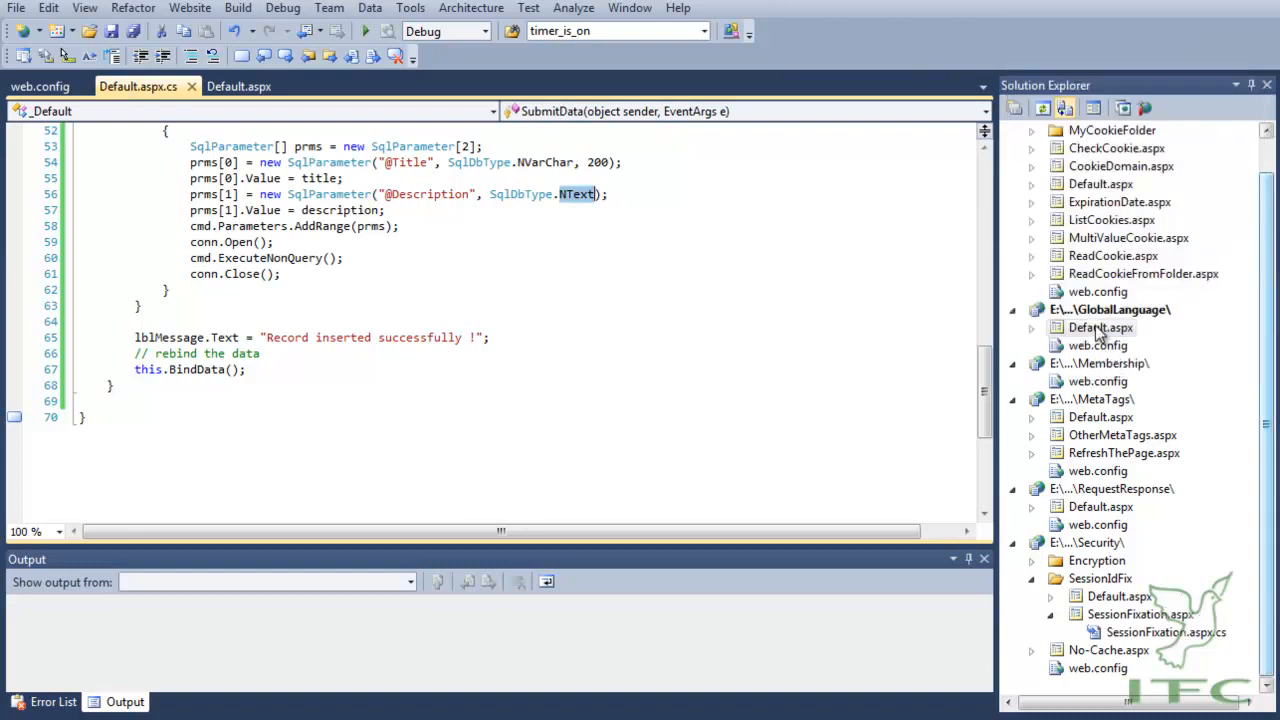
right_click(1100, 327)
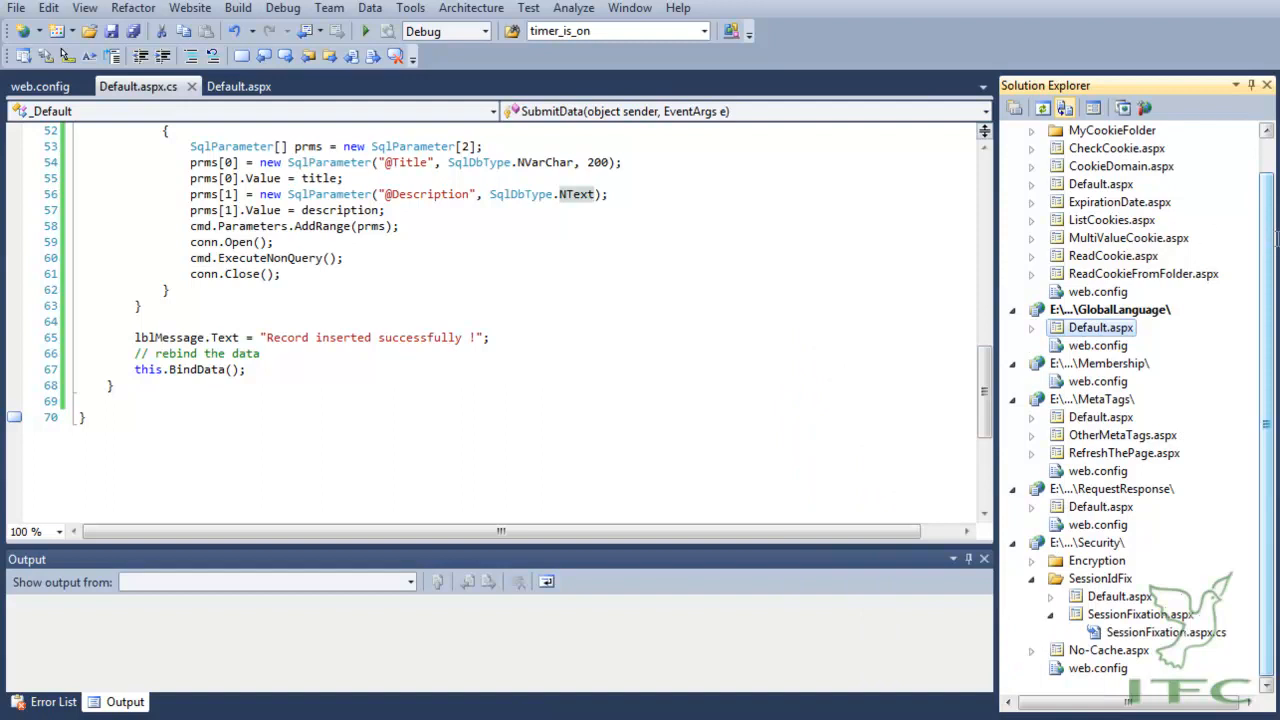
- View the page in Internet Explorer, maximize the window, and open a new tab
left_click(365, 30)
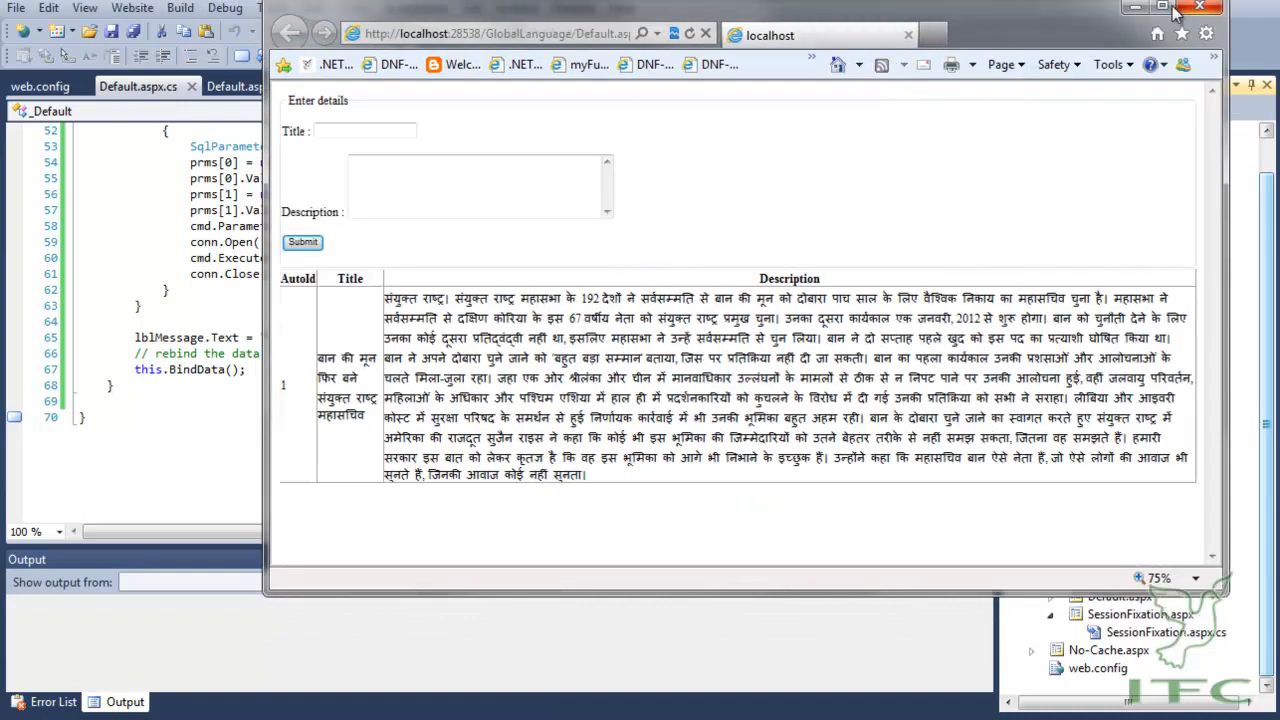
left_click(1161, 7)
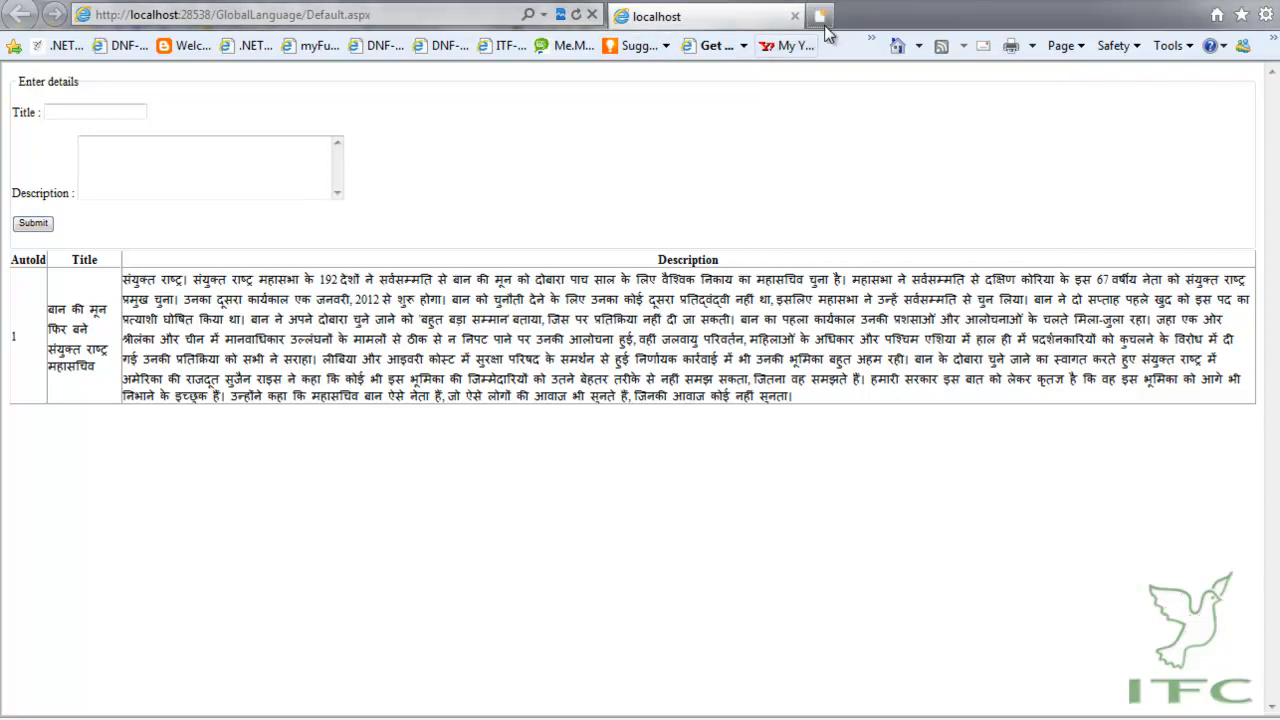
left_click(820, 16)
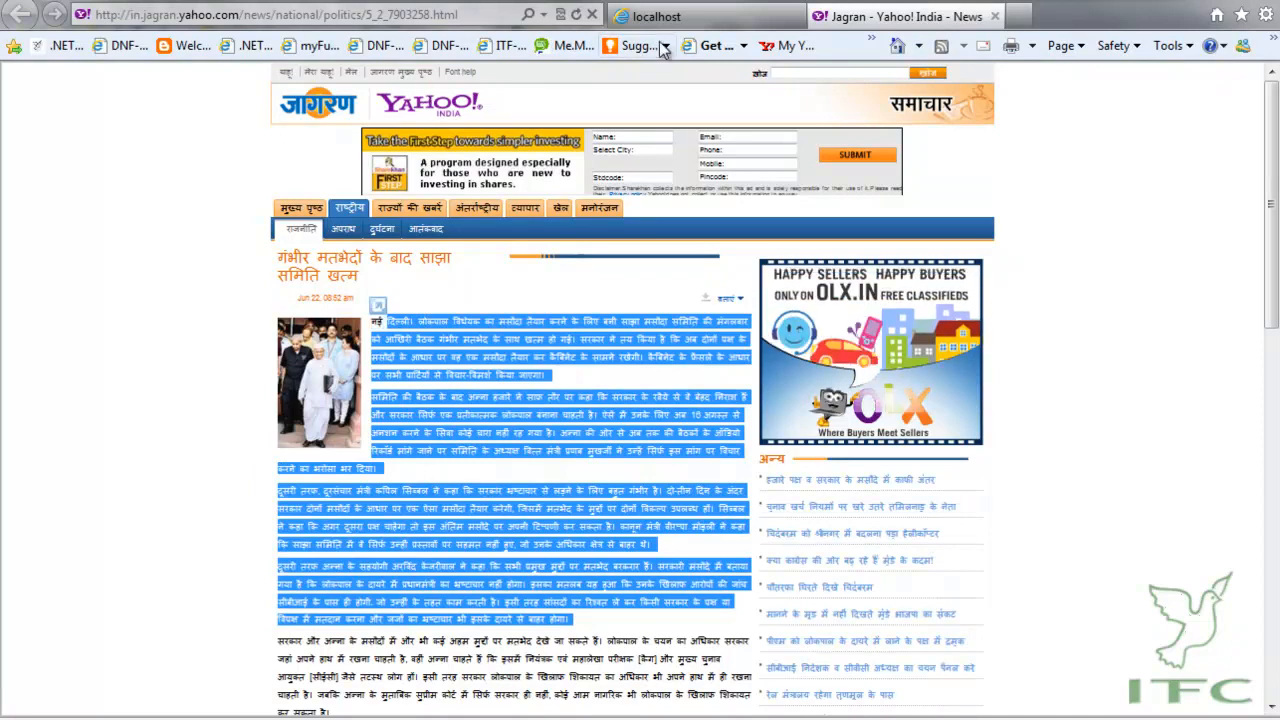
- Copy the Hindi headline and article text from Jagran into the Title and Description boxes
left_click(656, 16)
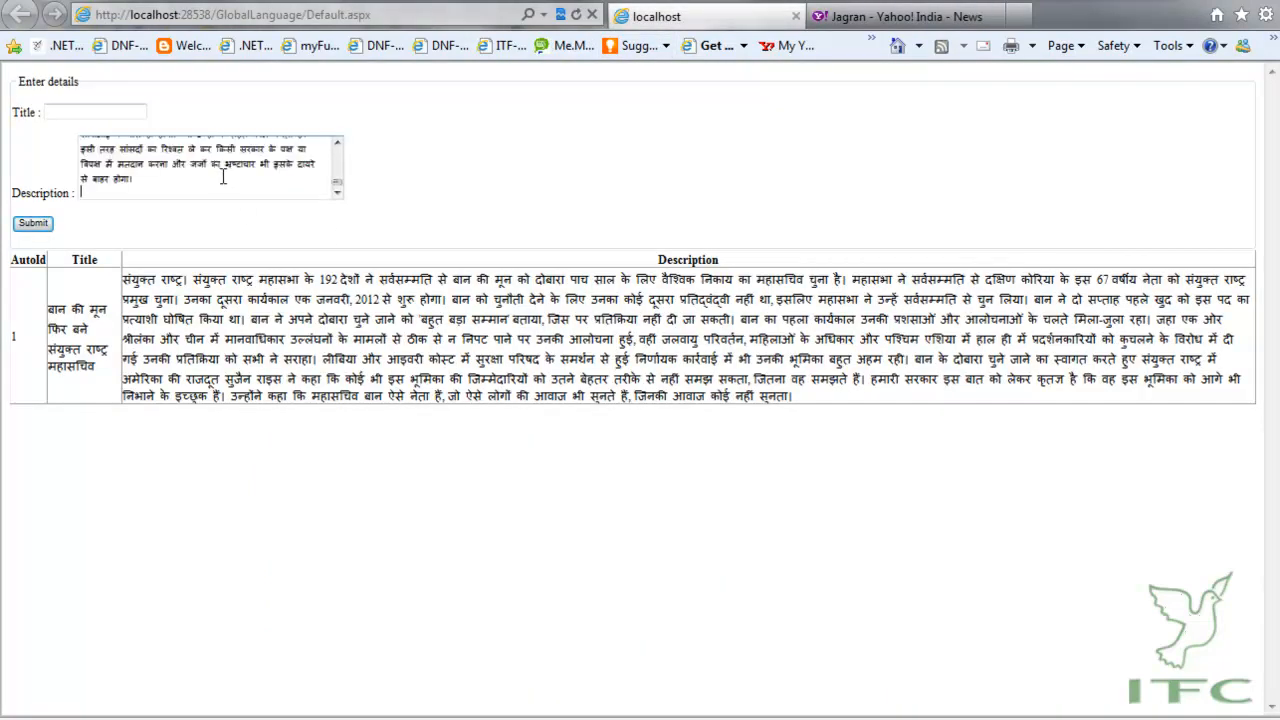
scroll("down", 3)
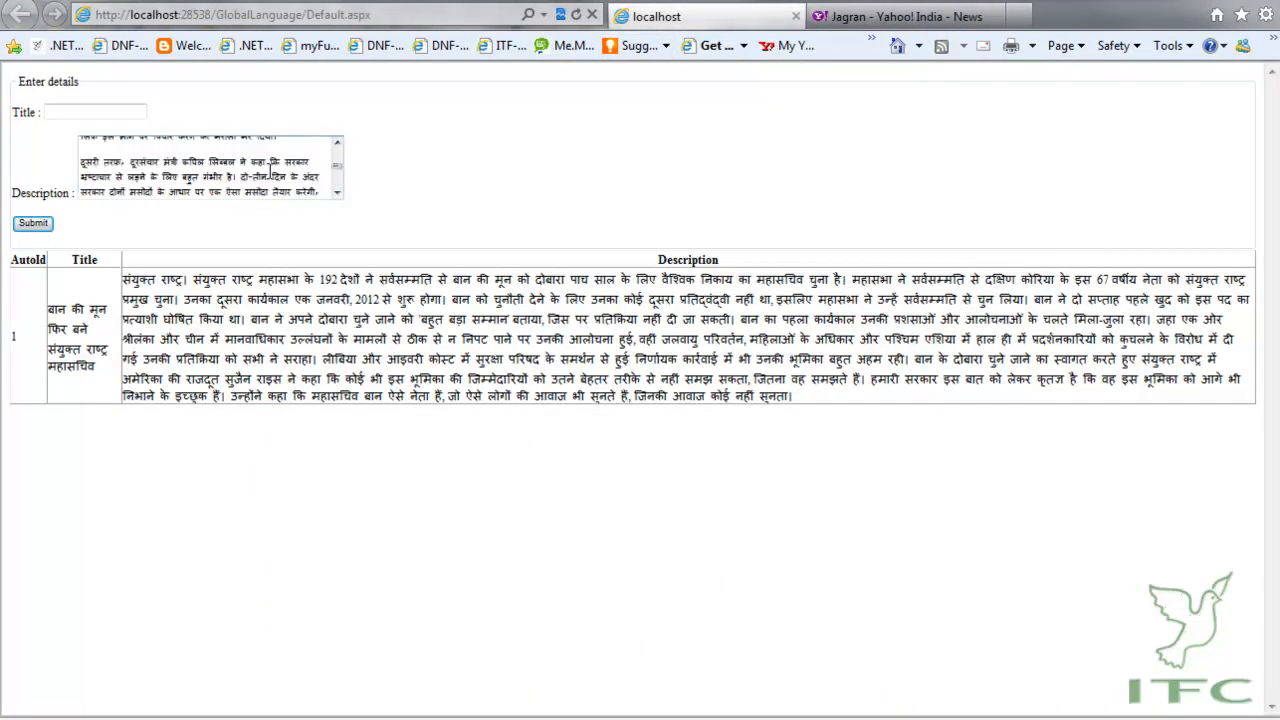
left_click(901, 16)
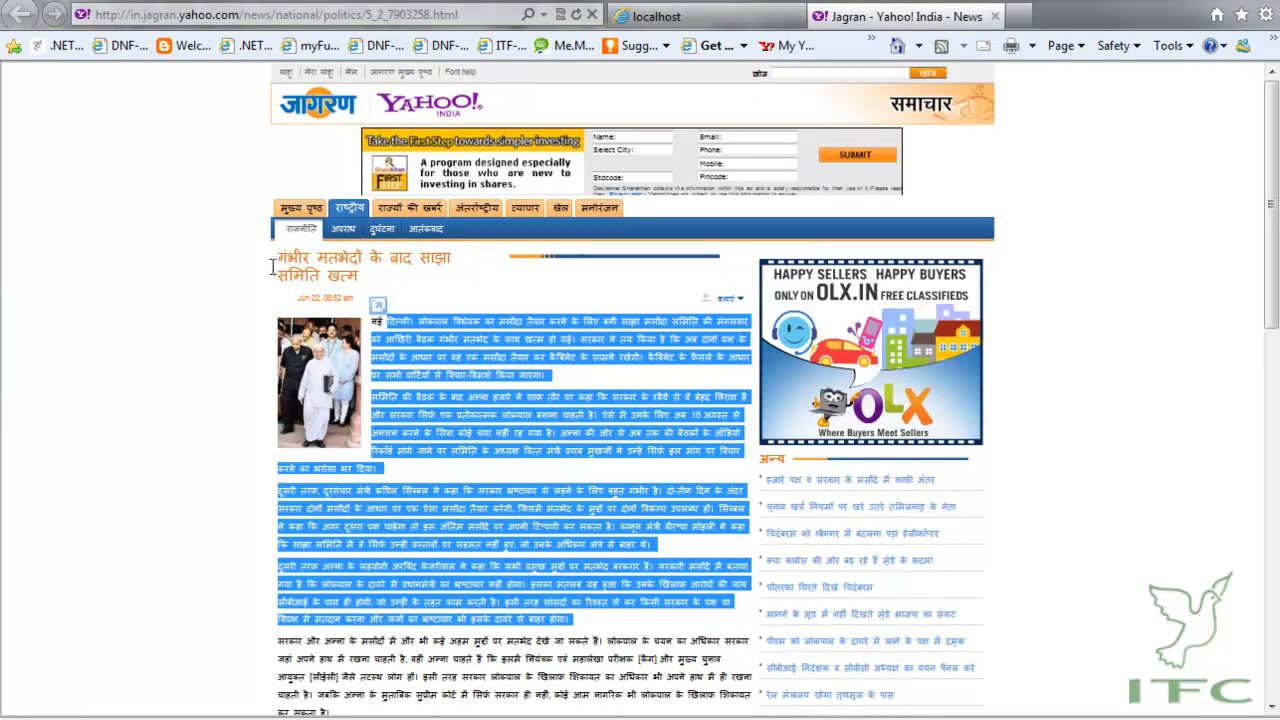
left_click(805, 33)
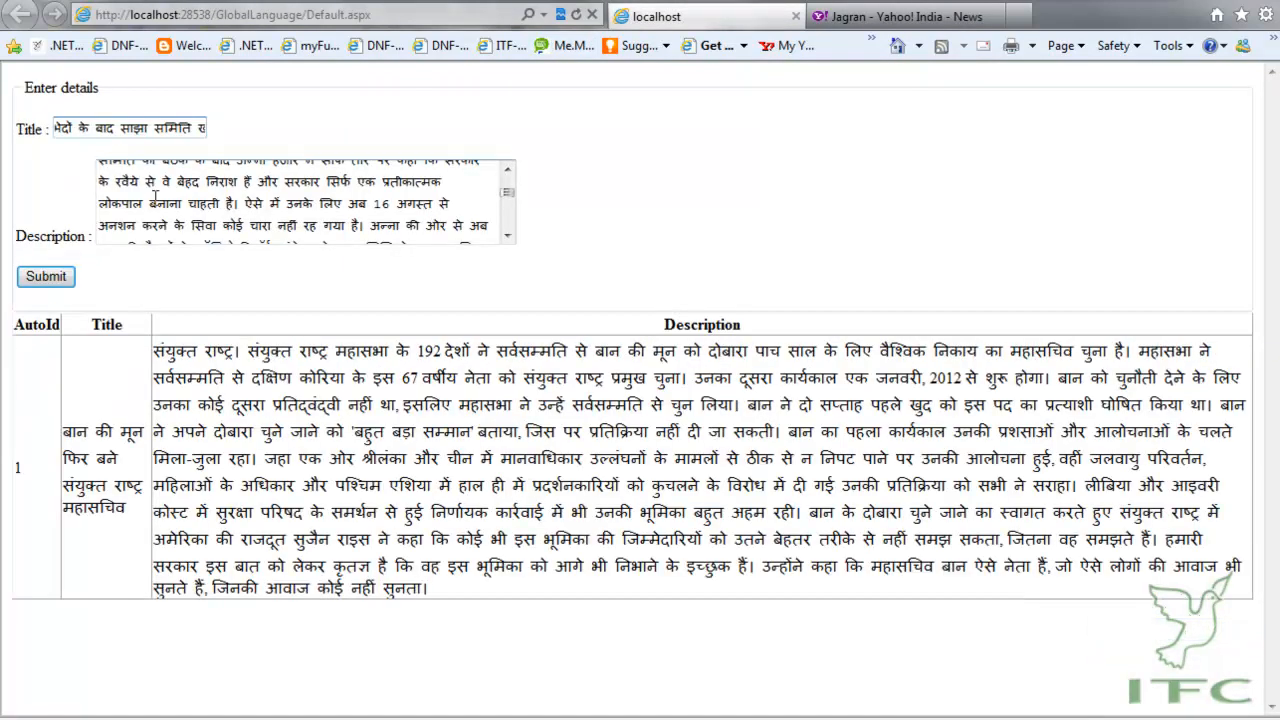
left_click(45, 276)
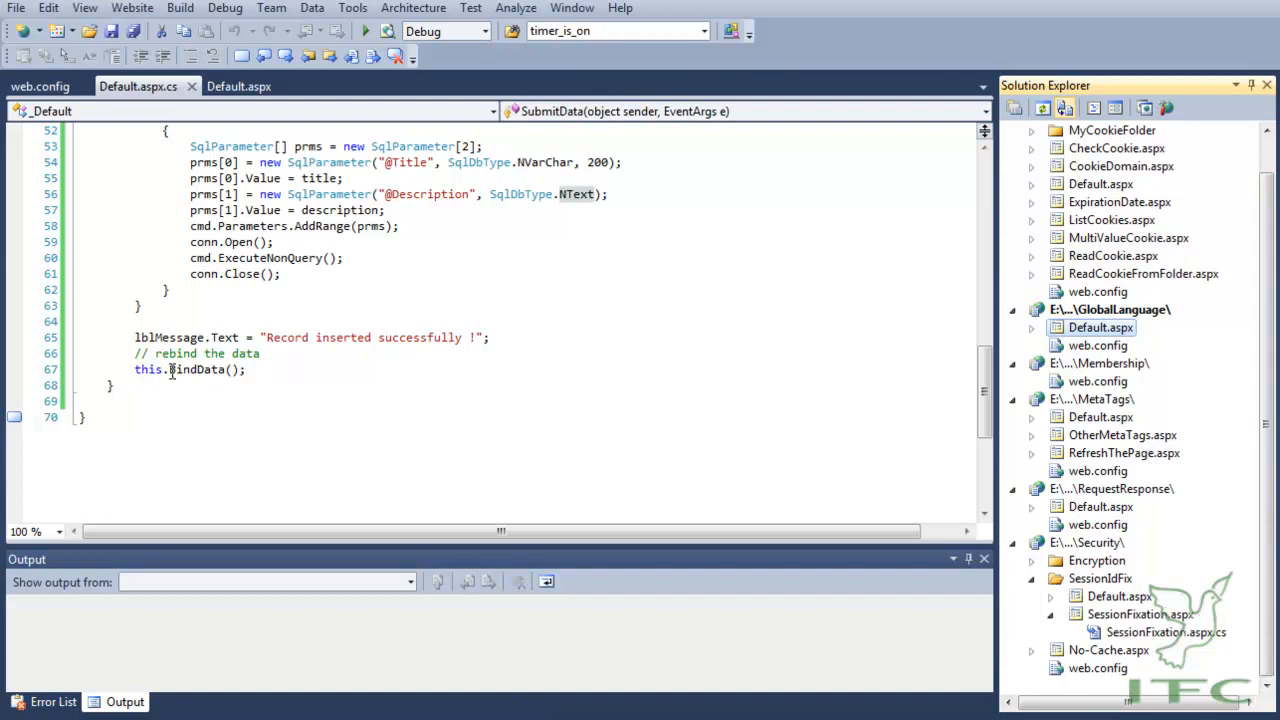
- Submit the Hindi title and description so a second record appears in the grid
scroll("up", 3)
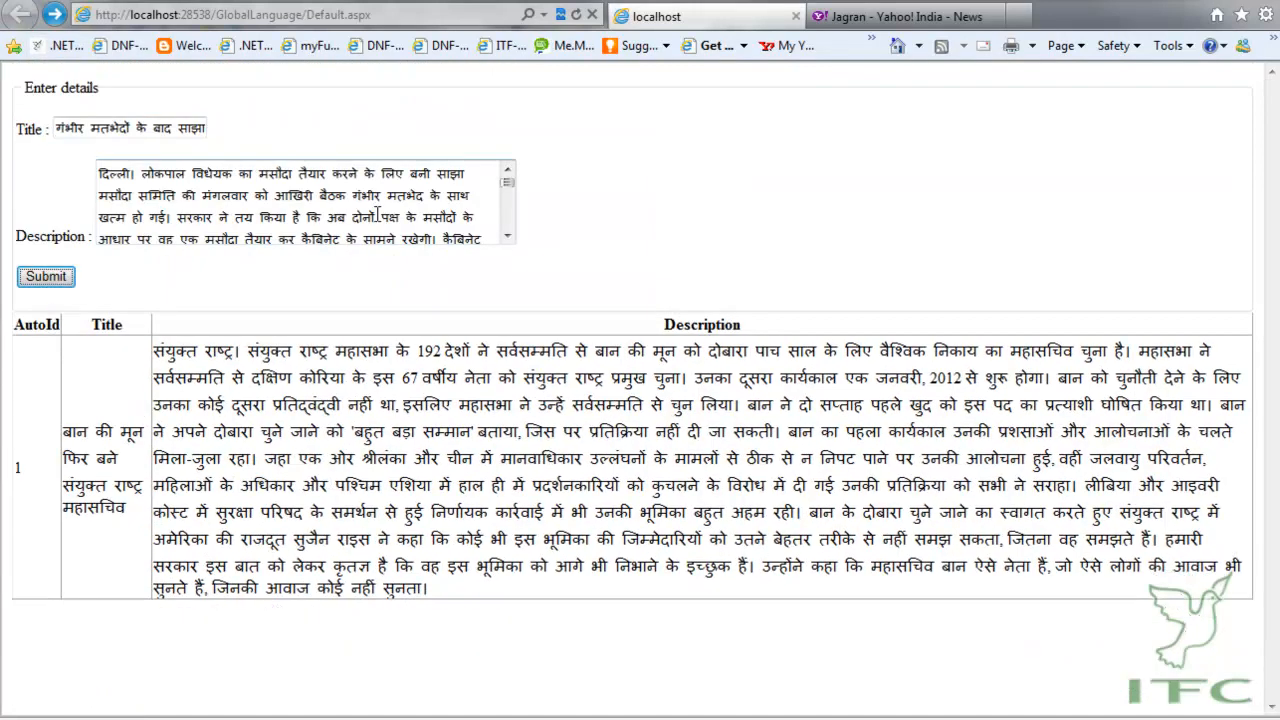
left_click(45, 276)
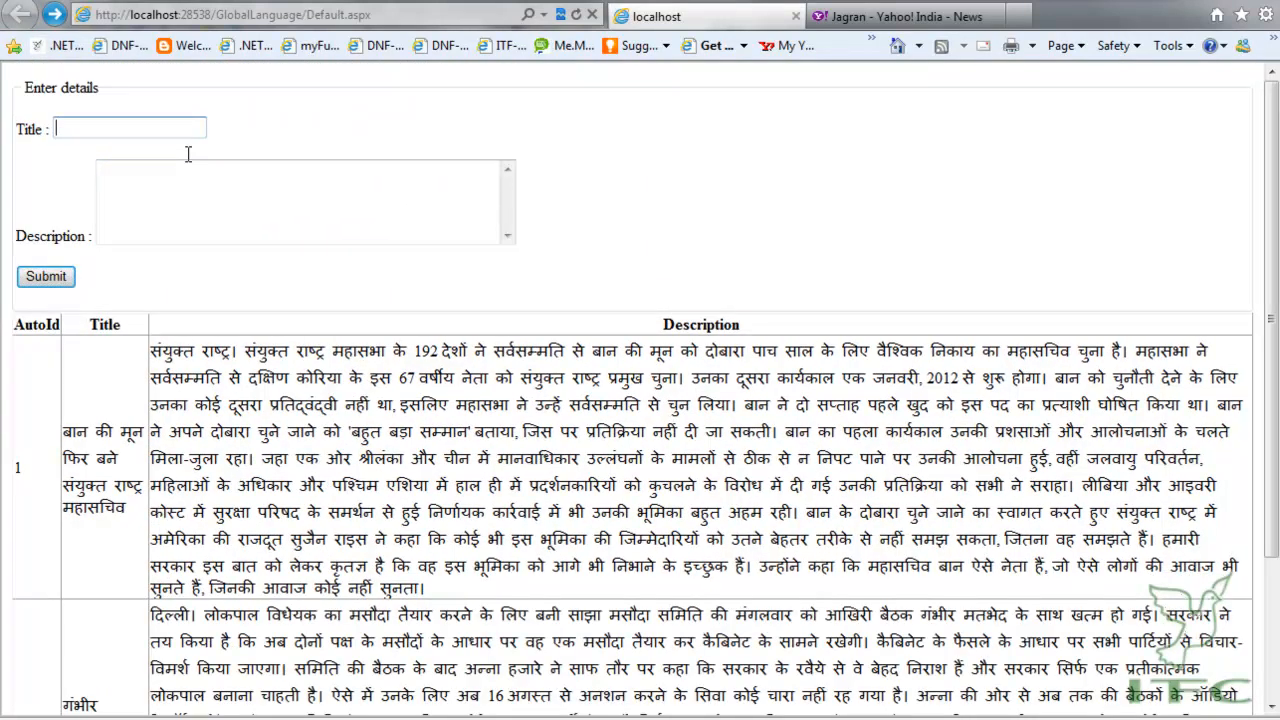
type("dfdsafdasfasd")
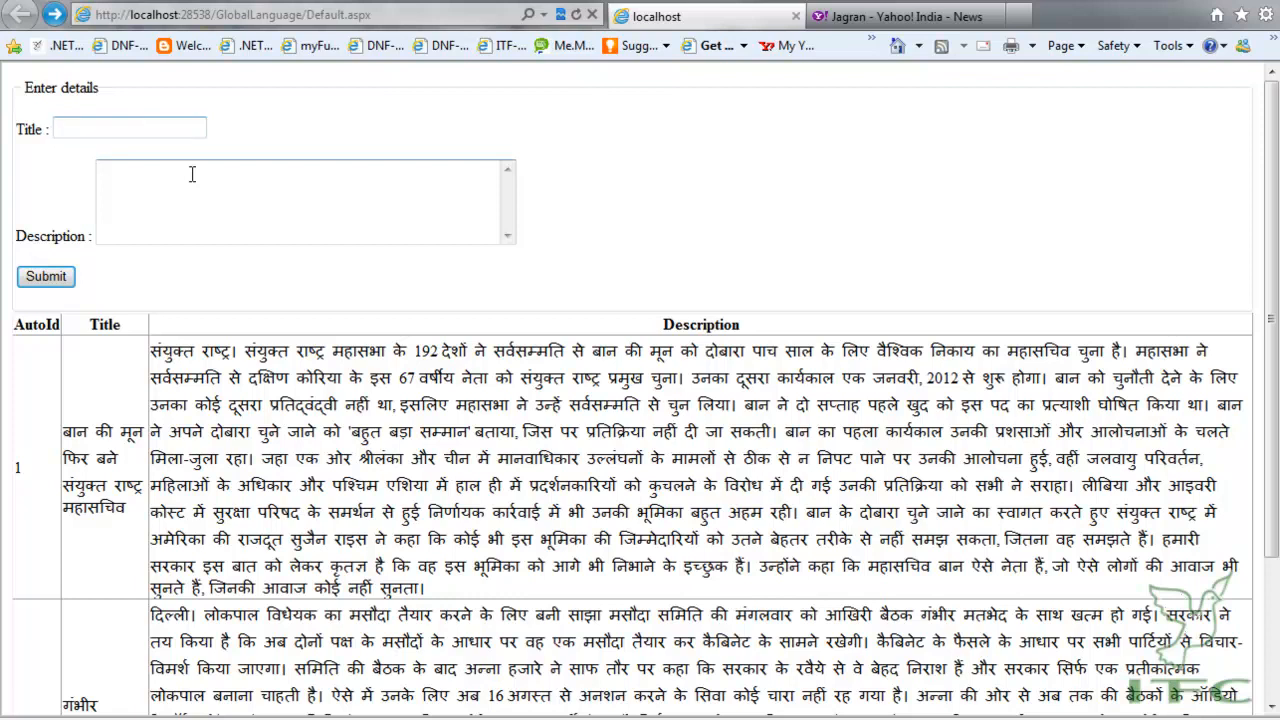
- Open hinkhoj.com/help.php in a new tab and type sample Hindi in its practice box
left_click(128, 128)
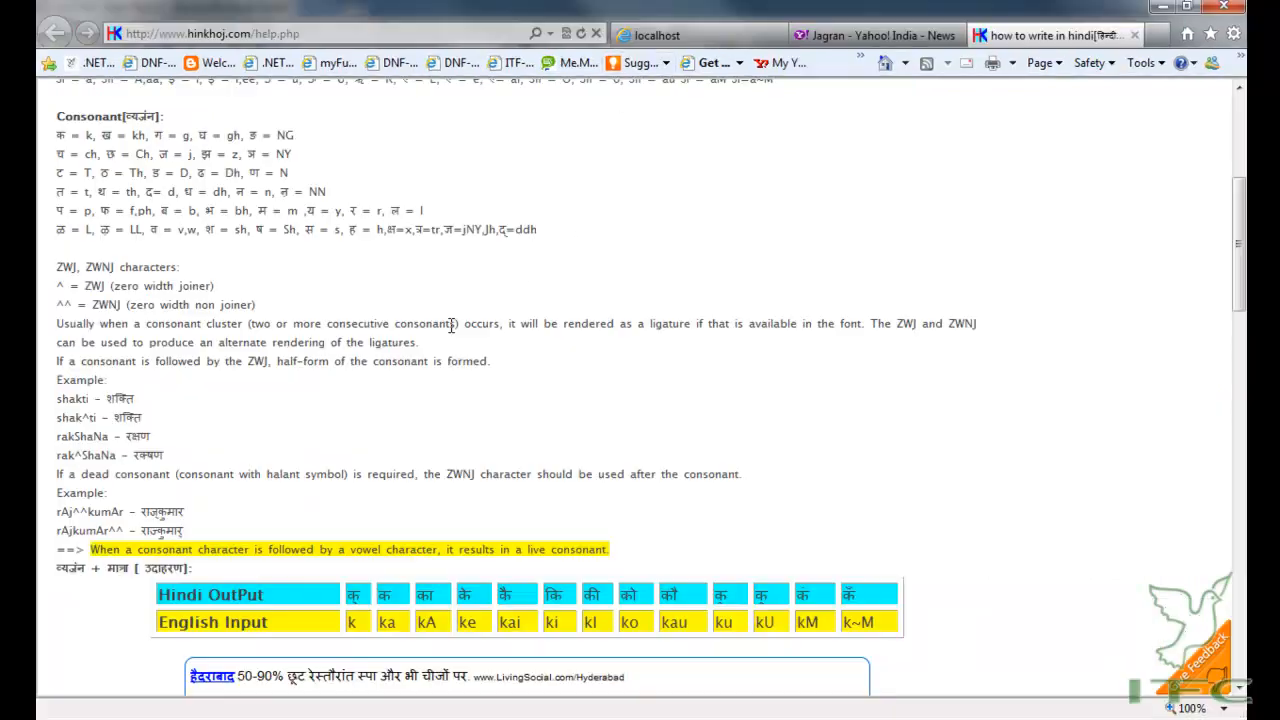
mouse_move(411, 313)
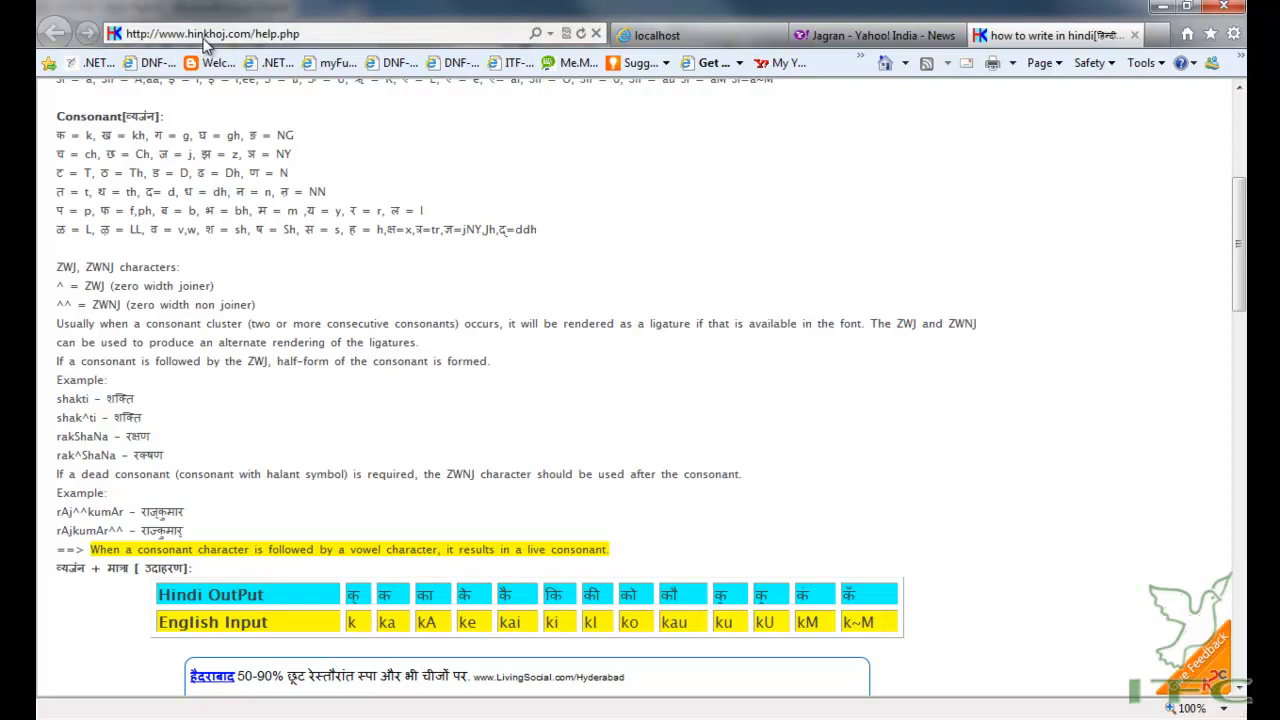
mouse_move(260, 188)
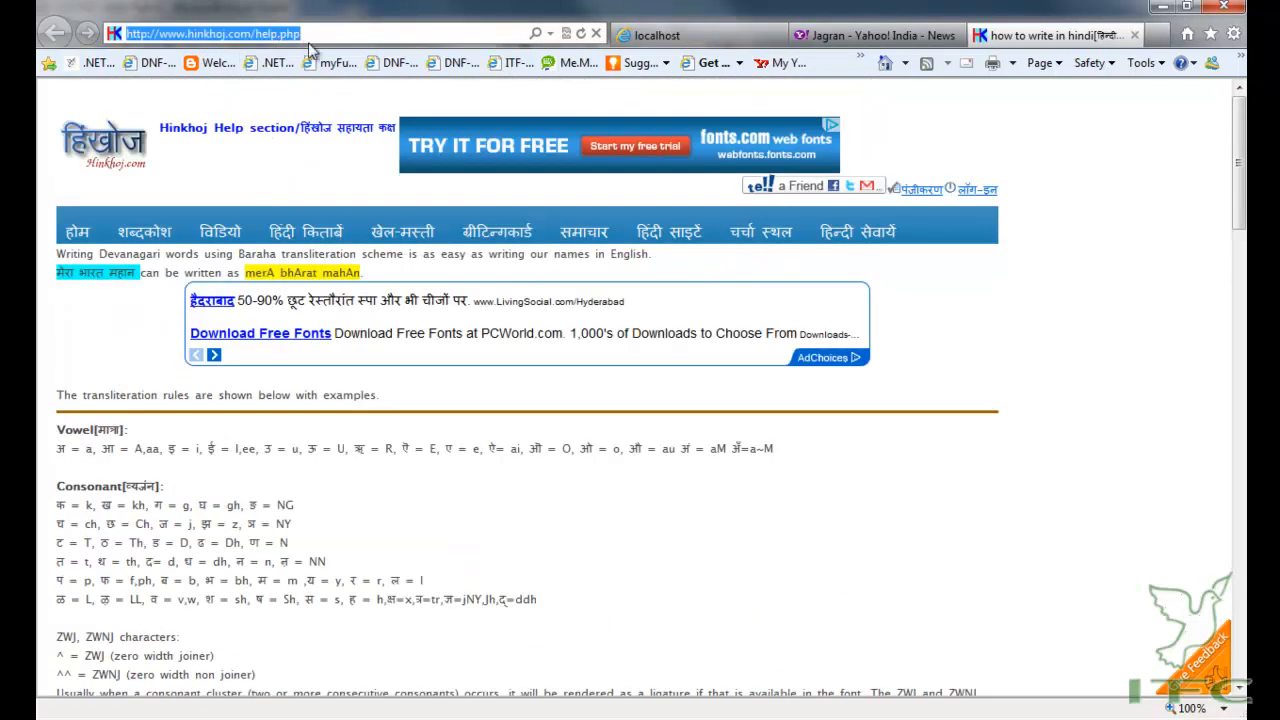
mouse_move(330, 60)
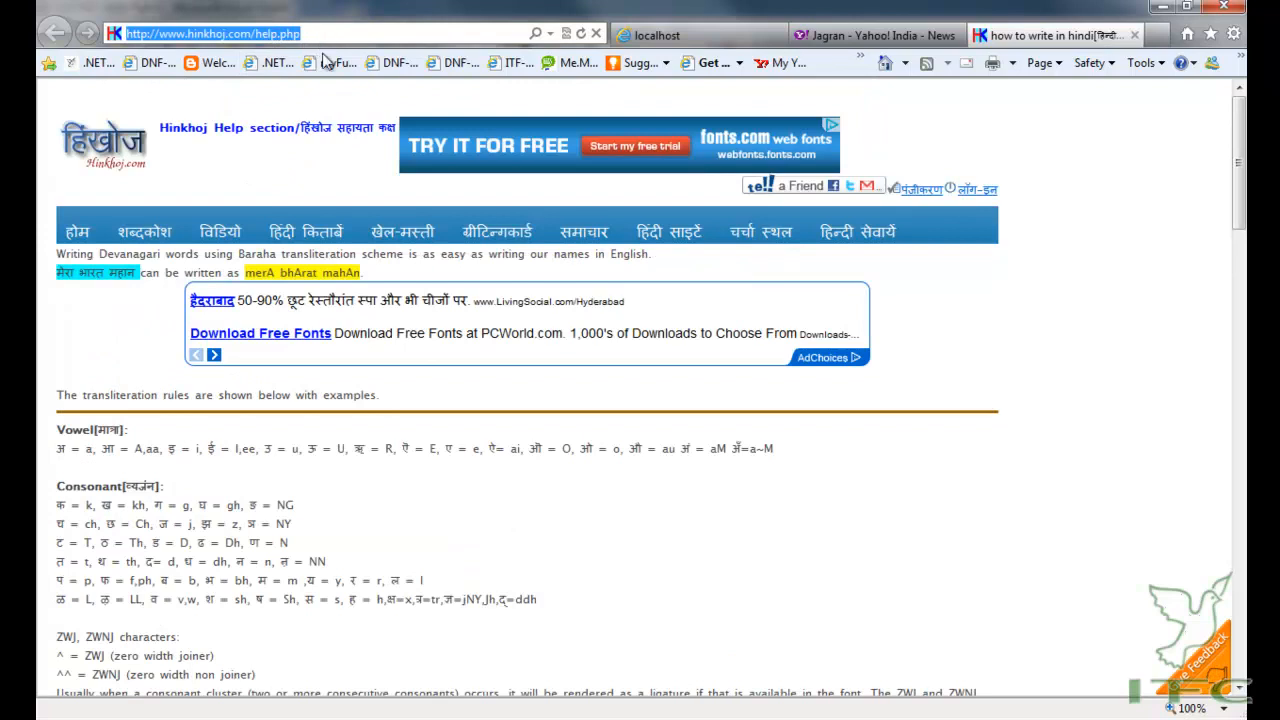
scroll("down", 3)
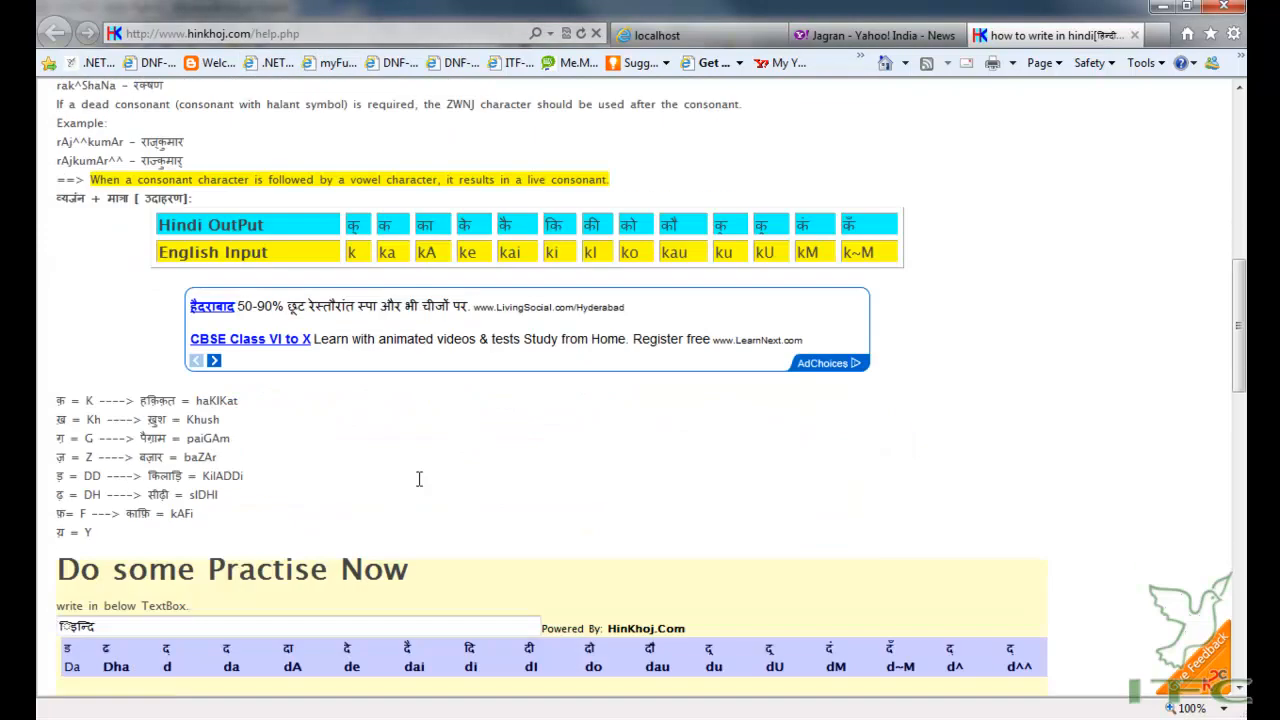
scroll("down", 3)
type("षेओ")
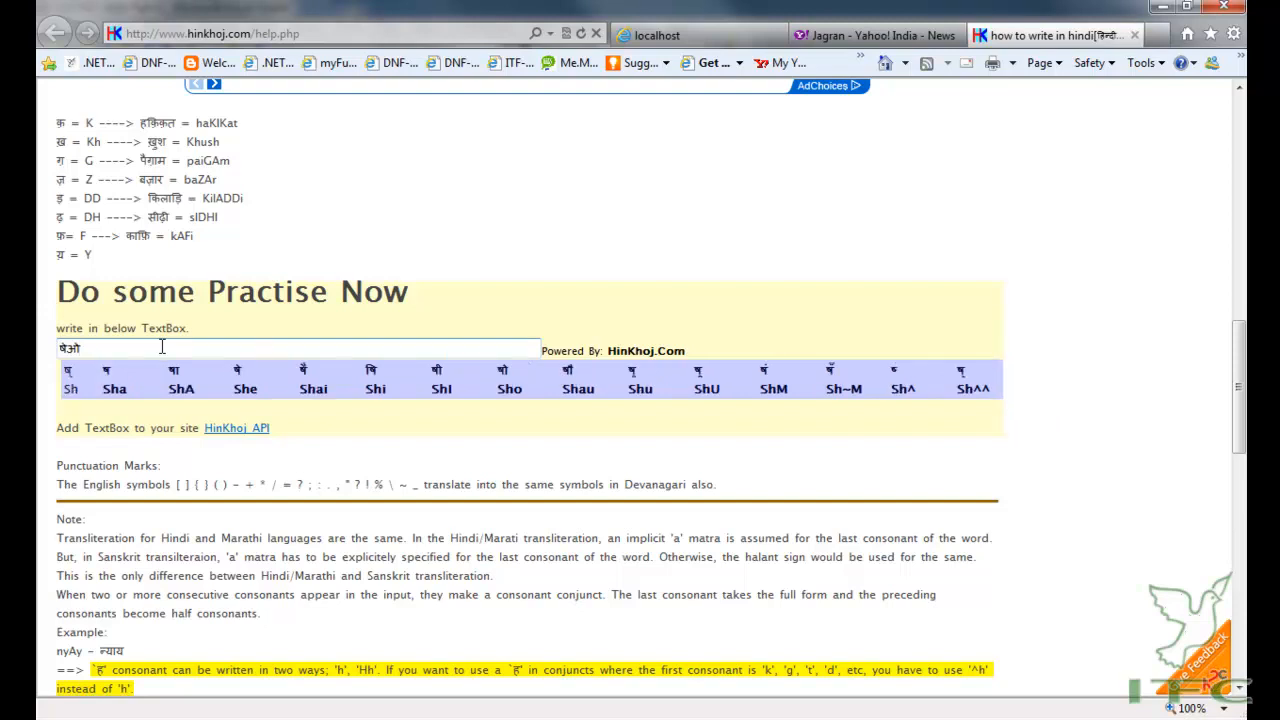
type("d")
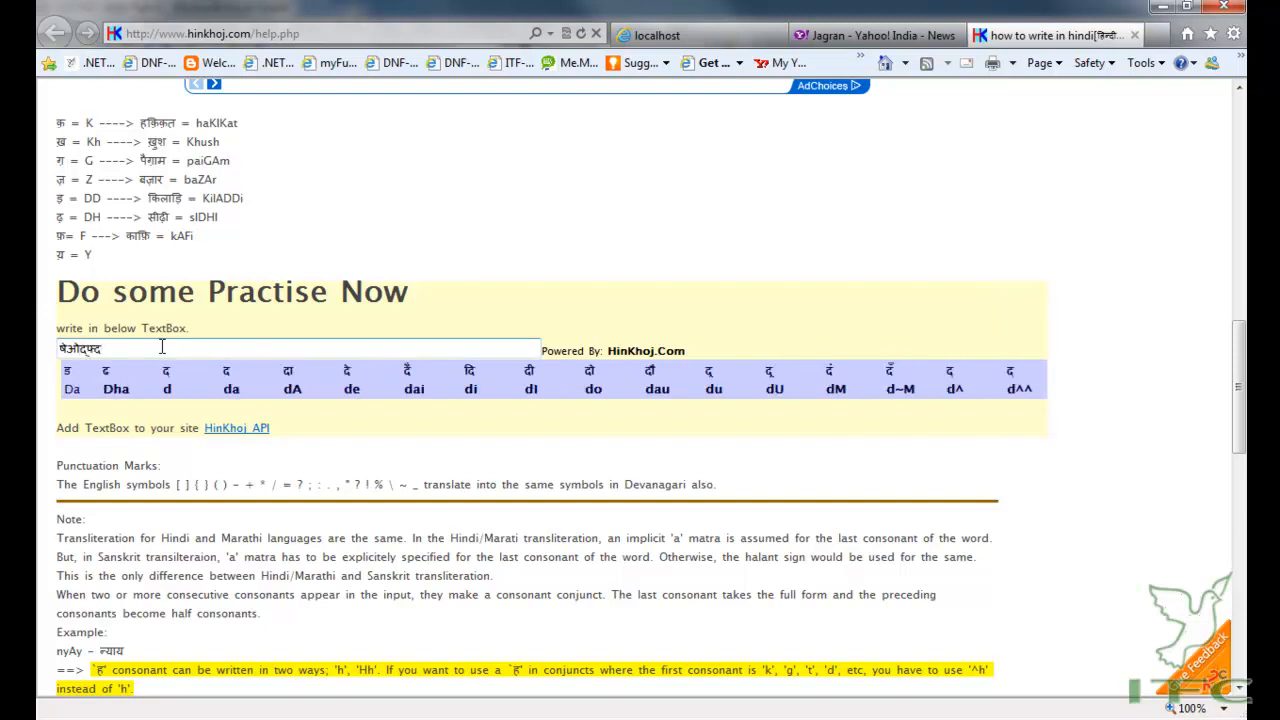